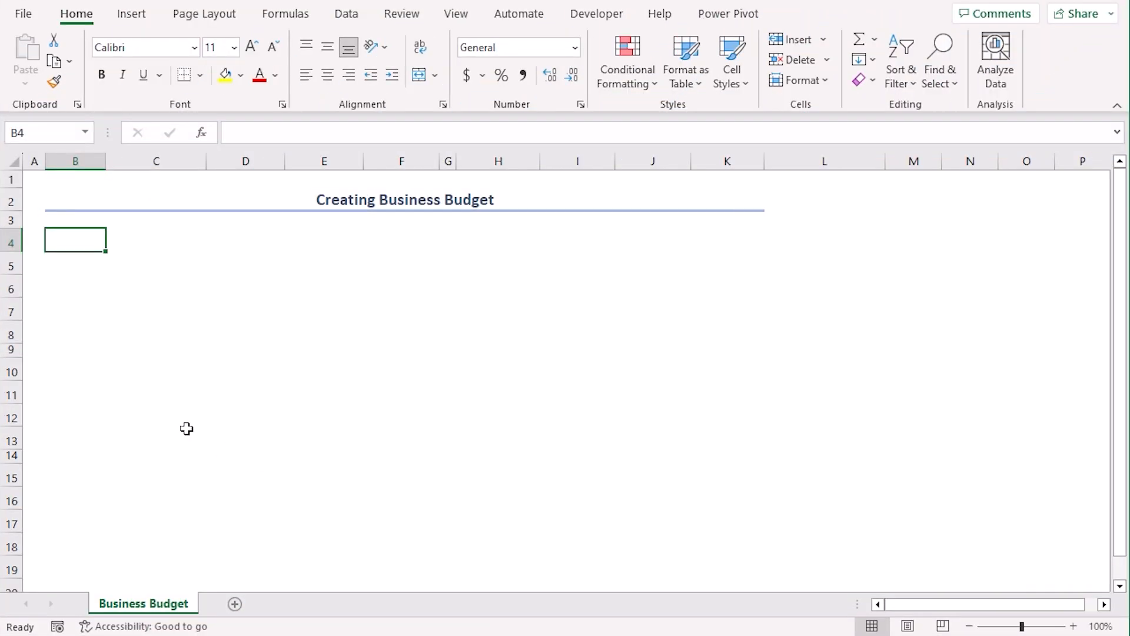
pyautogui.moveTo(66, 242)
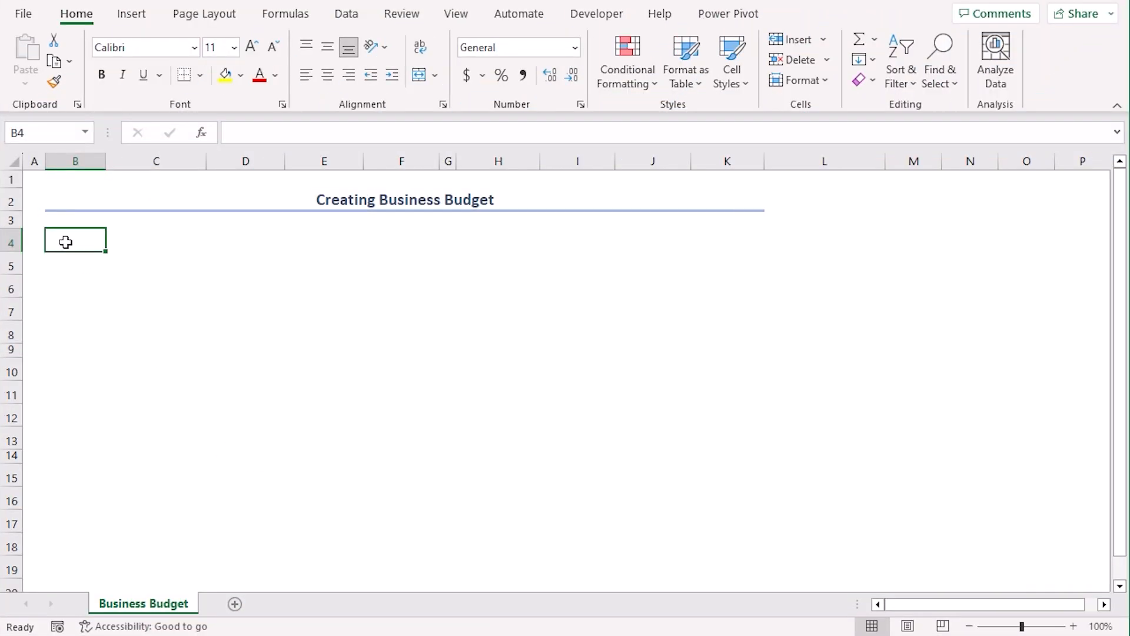
# Merge B4:B8 into a single Income label cell.
pyautogui.moveTo(74, 240); pyautogui.dragTo(74, 310)
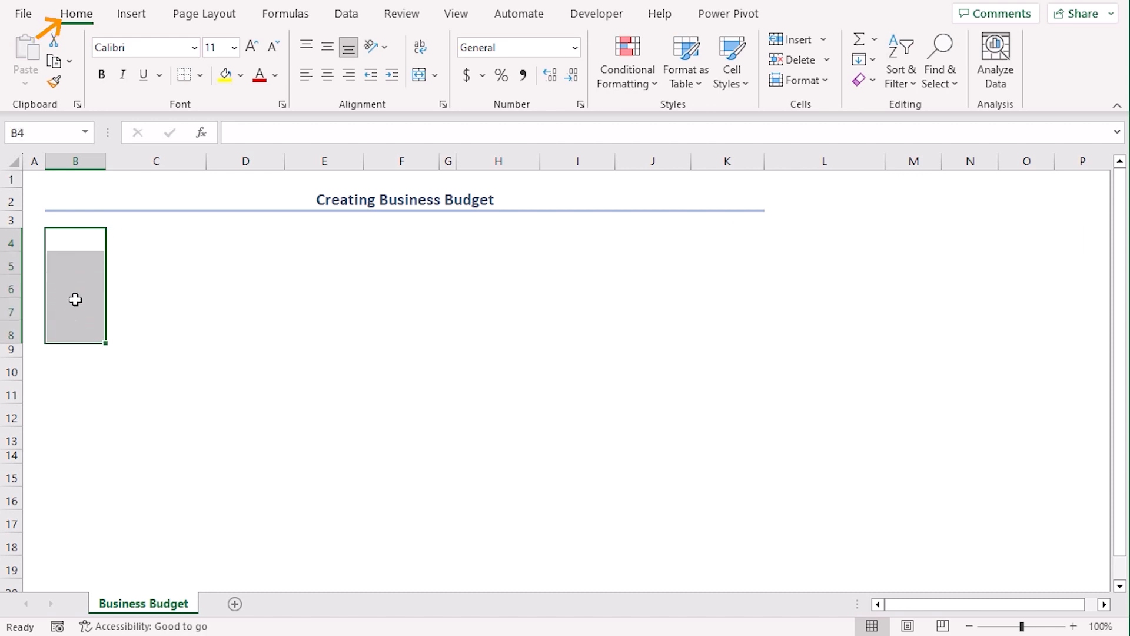
pyautogui.moveTo(424, 103)
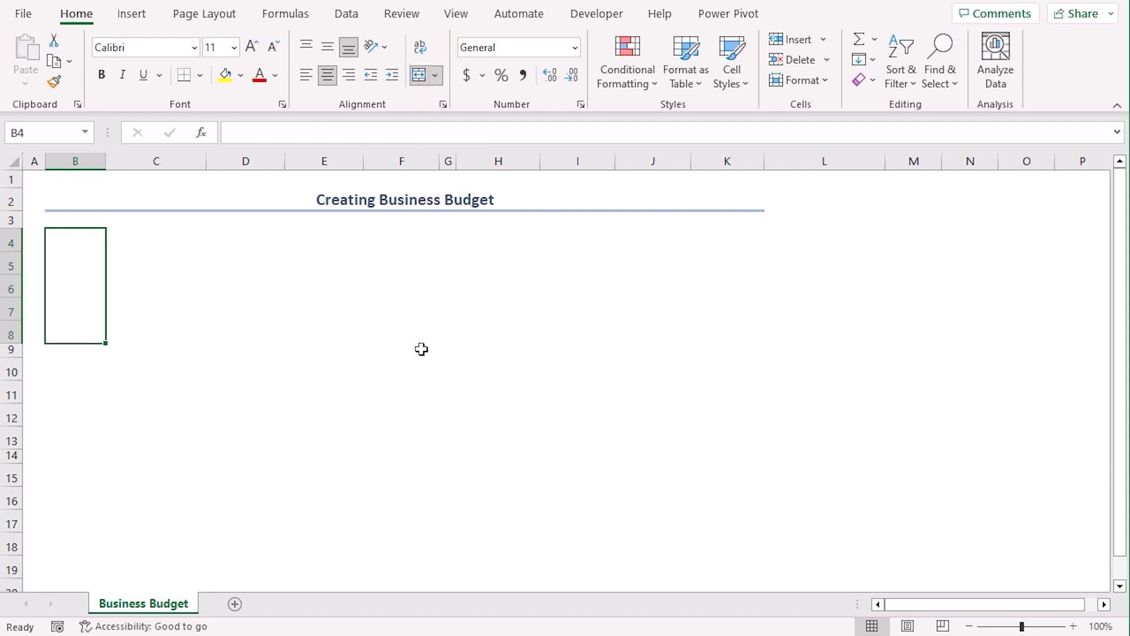
pyautogui.write('Income')
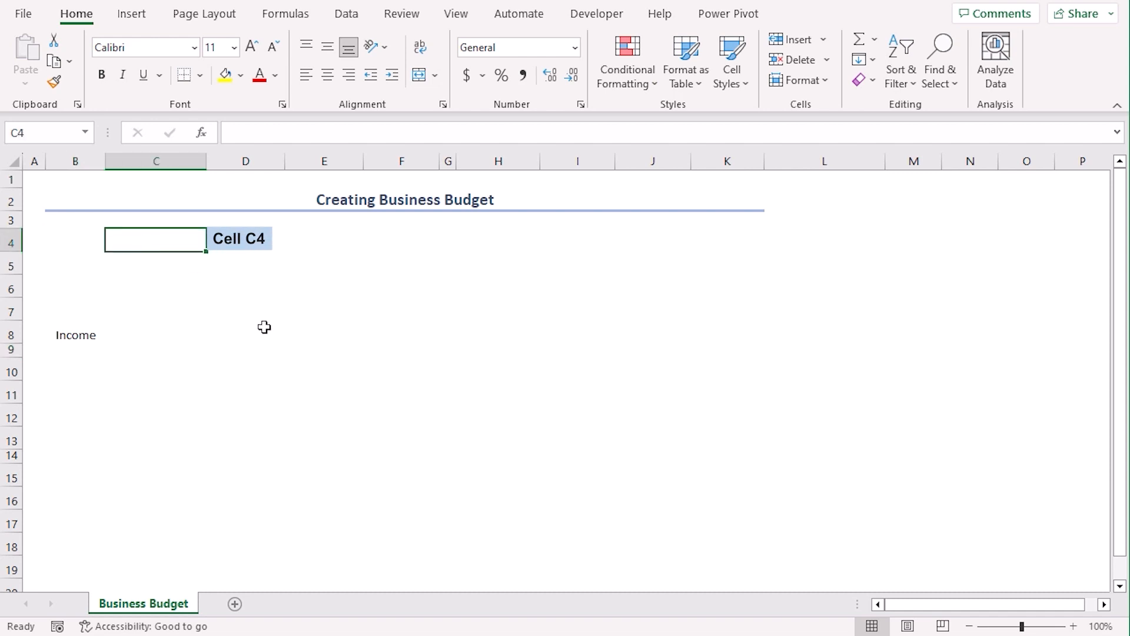
# Add the Source, Actual, Budget, Difference headers and the Total row label.
pyautogui.write('Source')
pyautogui.click(246, 240)
pyautogui.write('Actual')
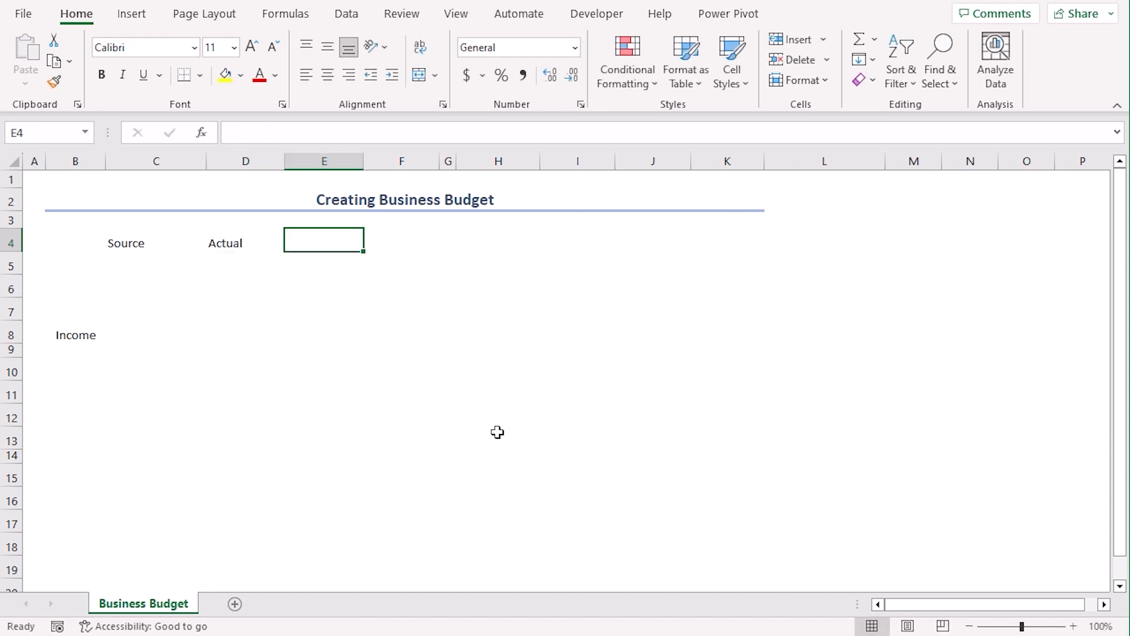
pyautogui.write('Budget')
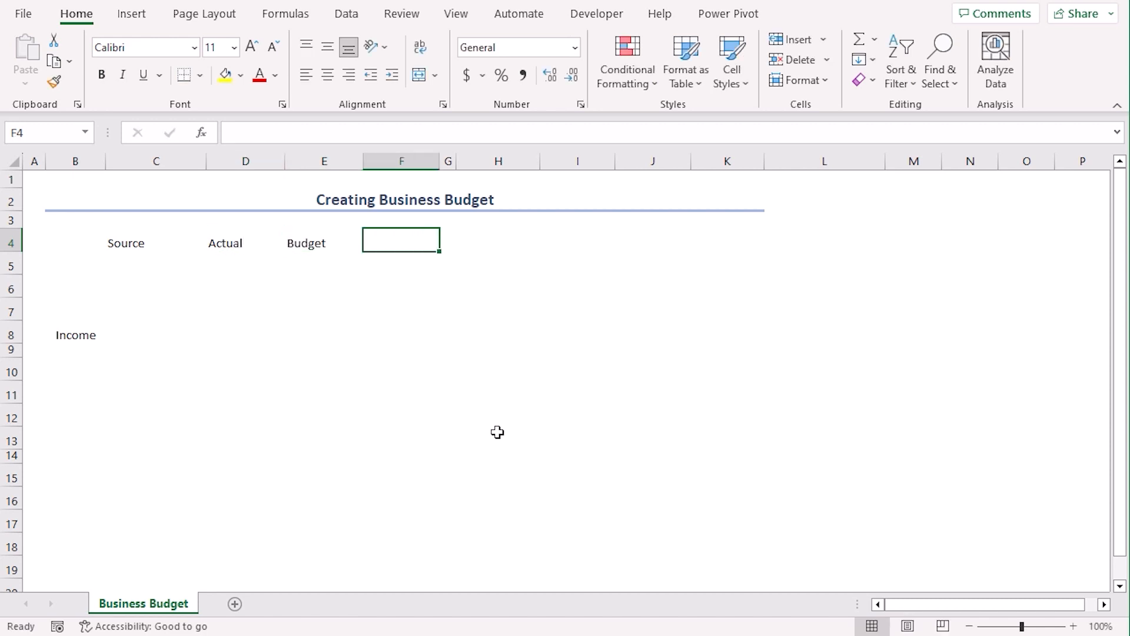
pyautogui.write('Difference')
pyautogui.click(156, 334)
pyautogui.write('T')
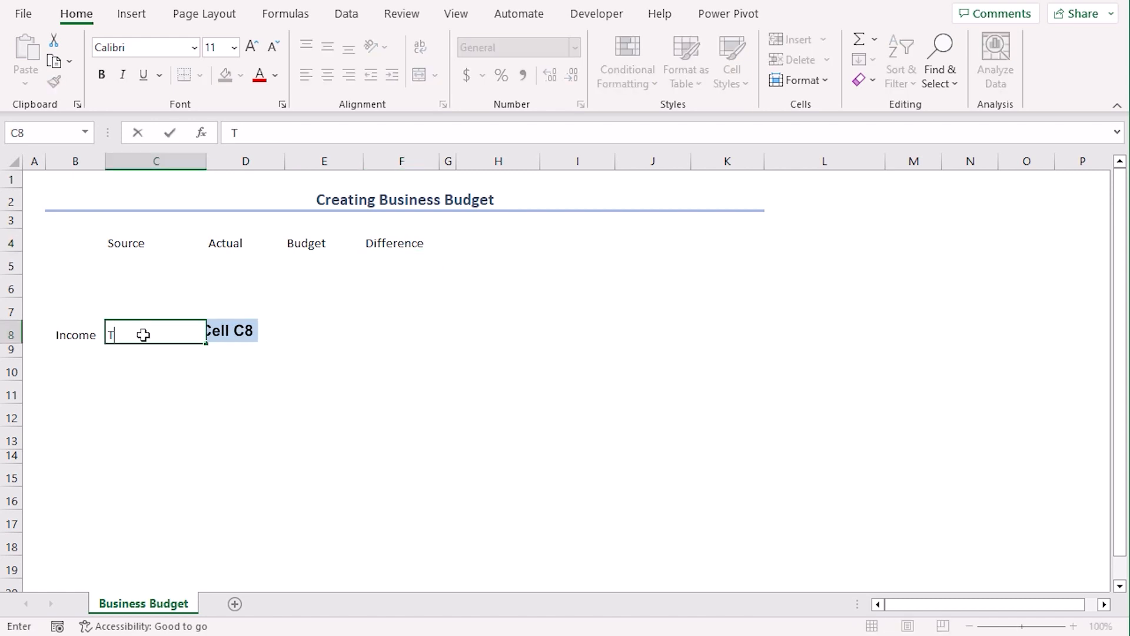
pyautogui.write('otal')
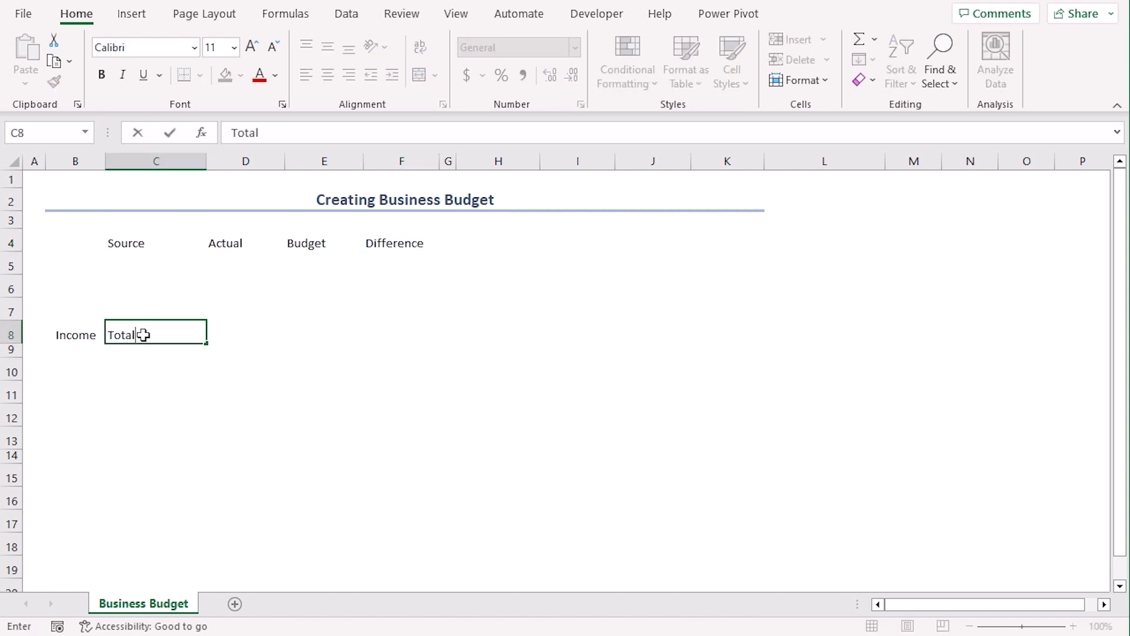
pyautogui.press('Enter')
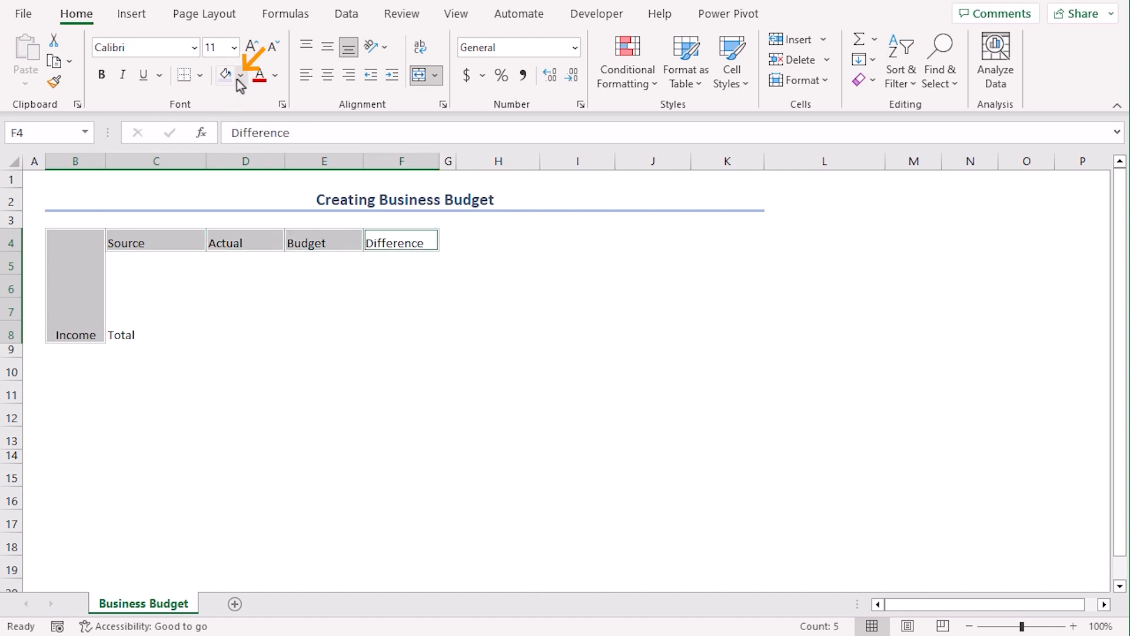
# Shade the headings and Income label light blue, enlarge the text and border every cell of B4:F8.
pyautogui.click(242, 76)
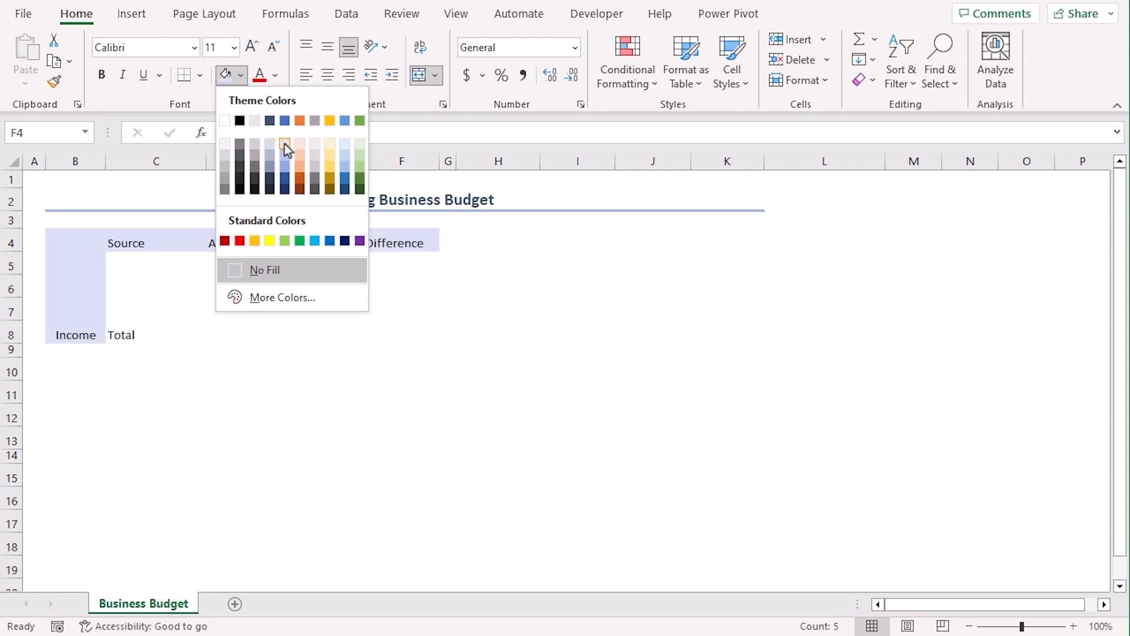
pyautogui.click(265, 270)
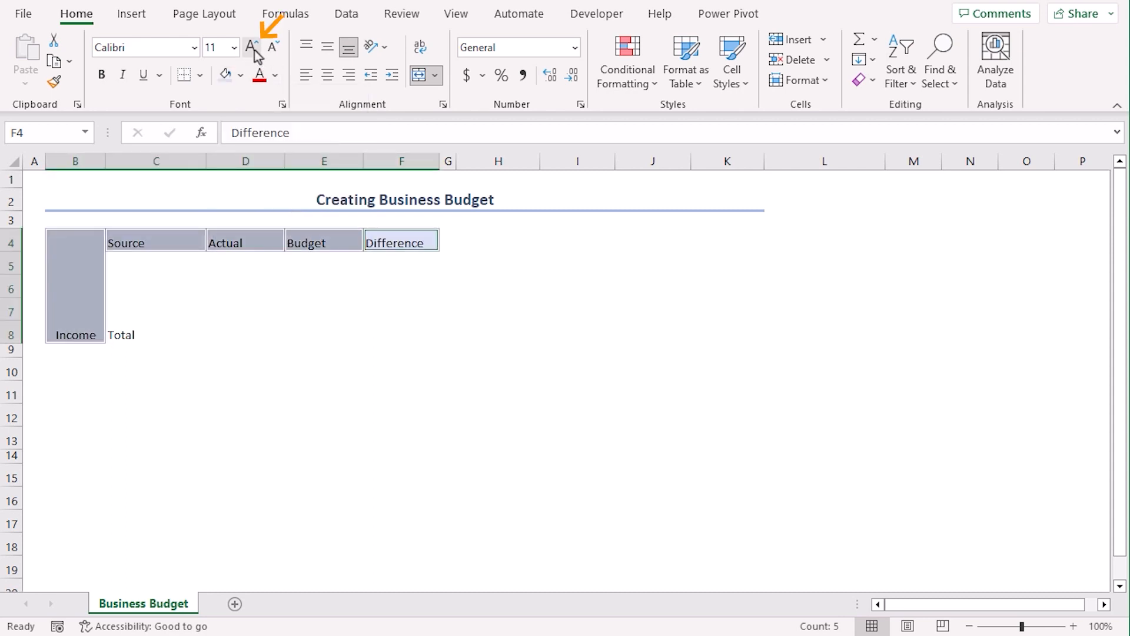
pyautogui.click(251, 46)
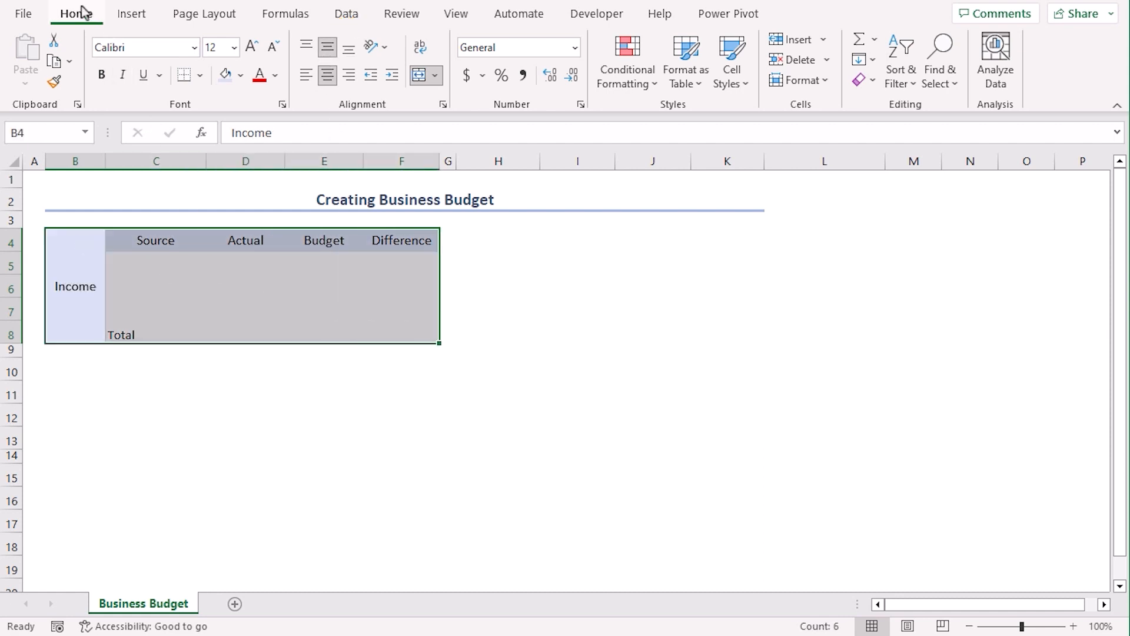
pyautogui.click(199, 76)
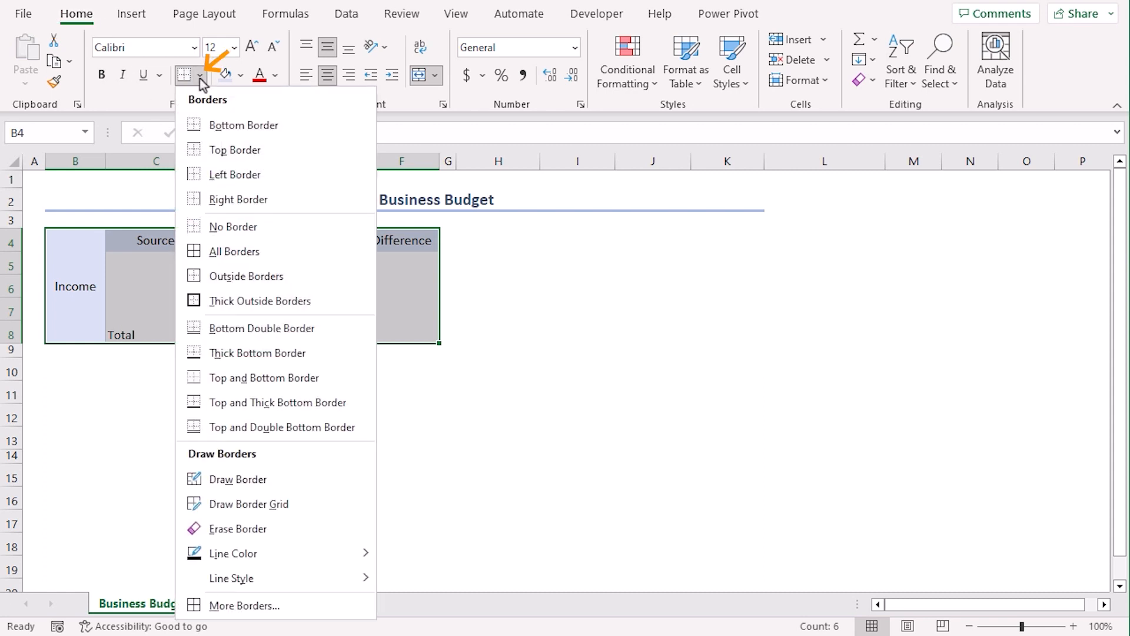
pyautogui.moveTo(224, 259)
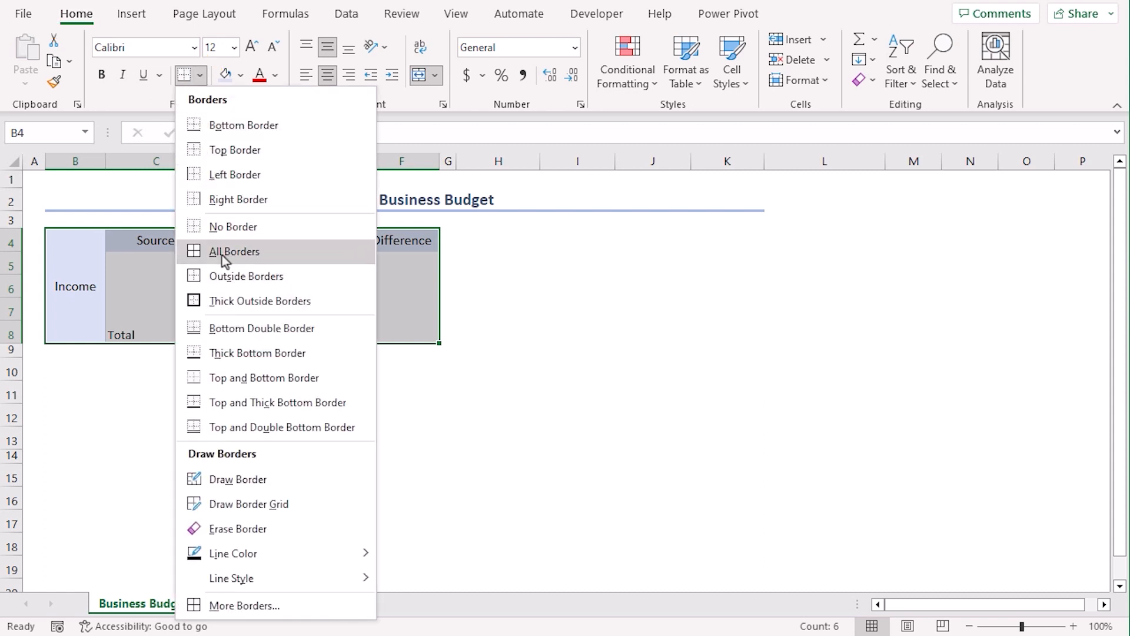
pyautogui.click(234, 252)
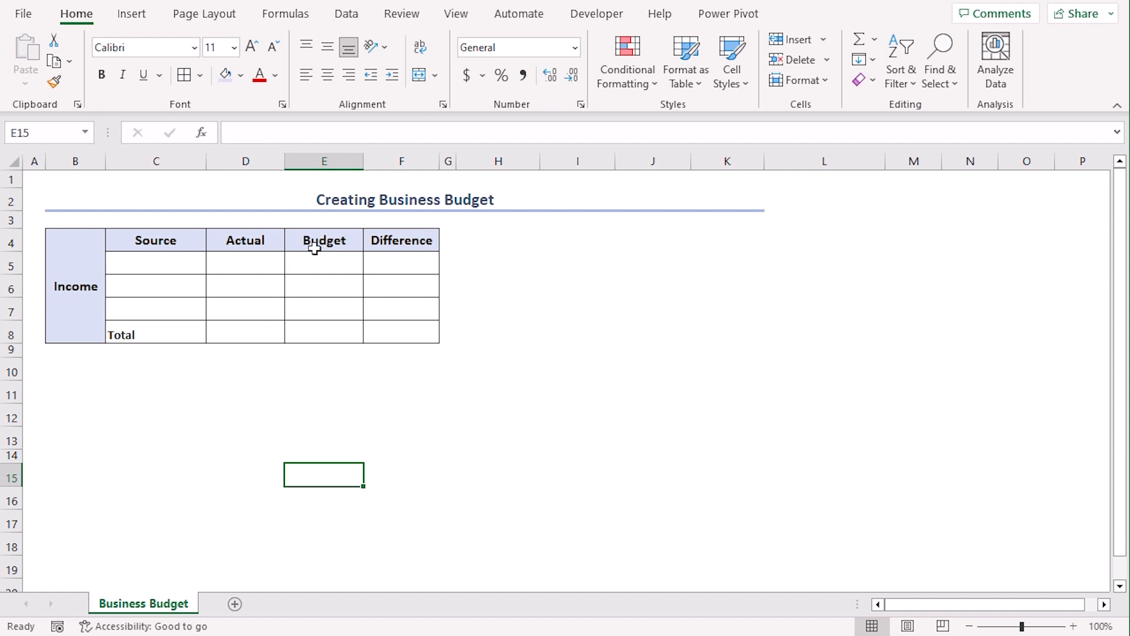
pyautogui.moveTo(316, 298)
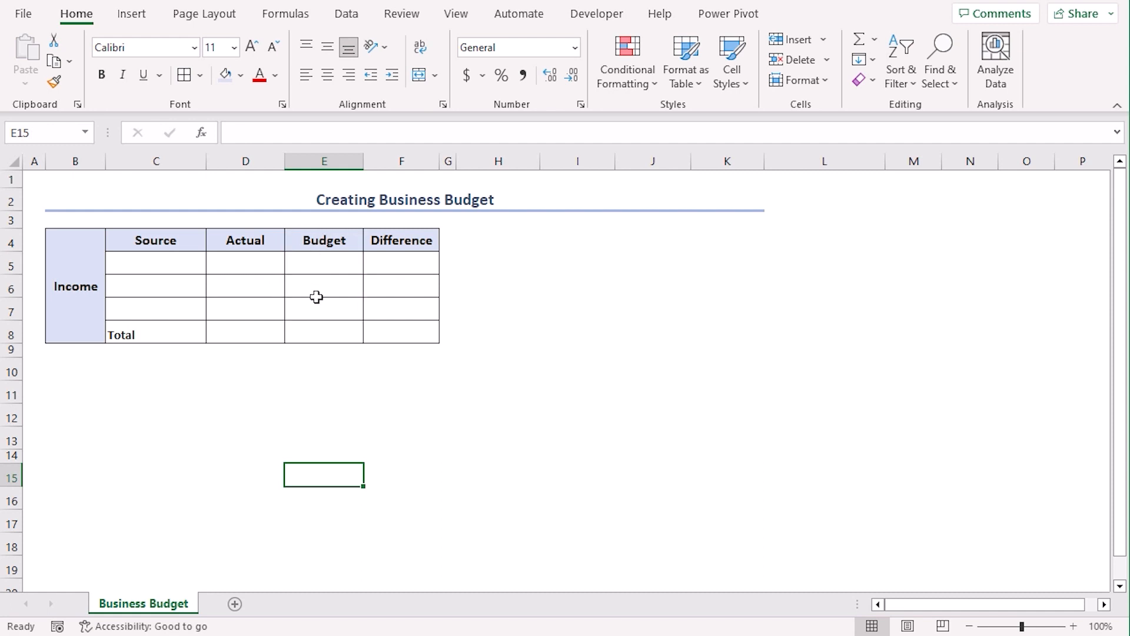
pyautogui.moveTo(414, 262)
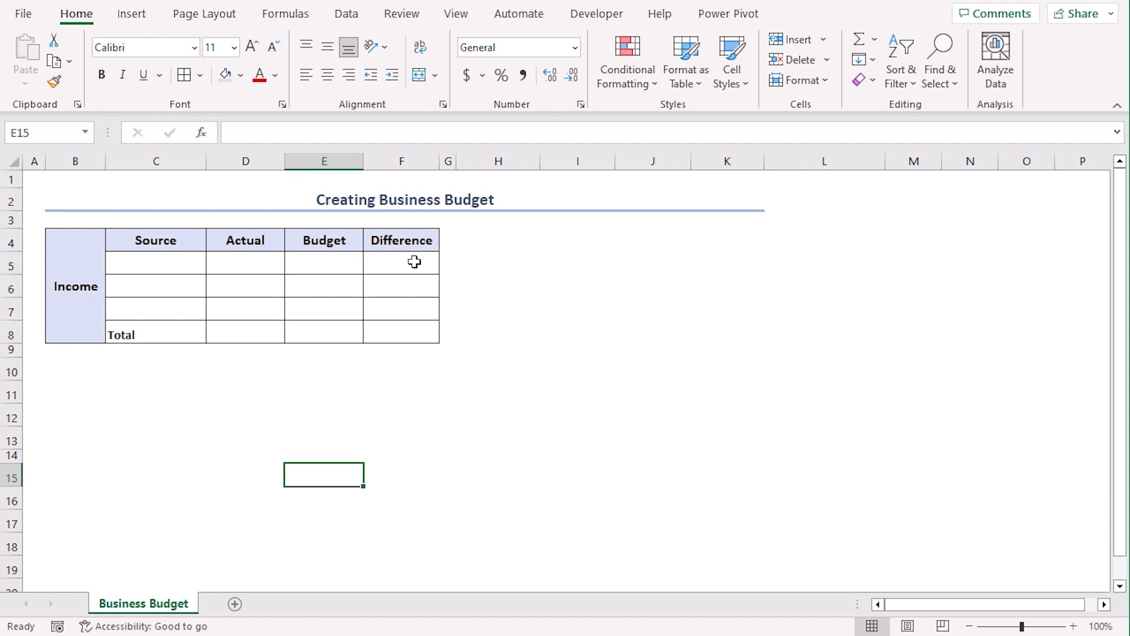
pyautogui.moveTo(163, 263)
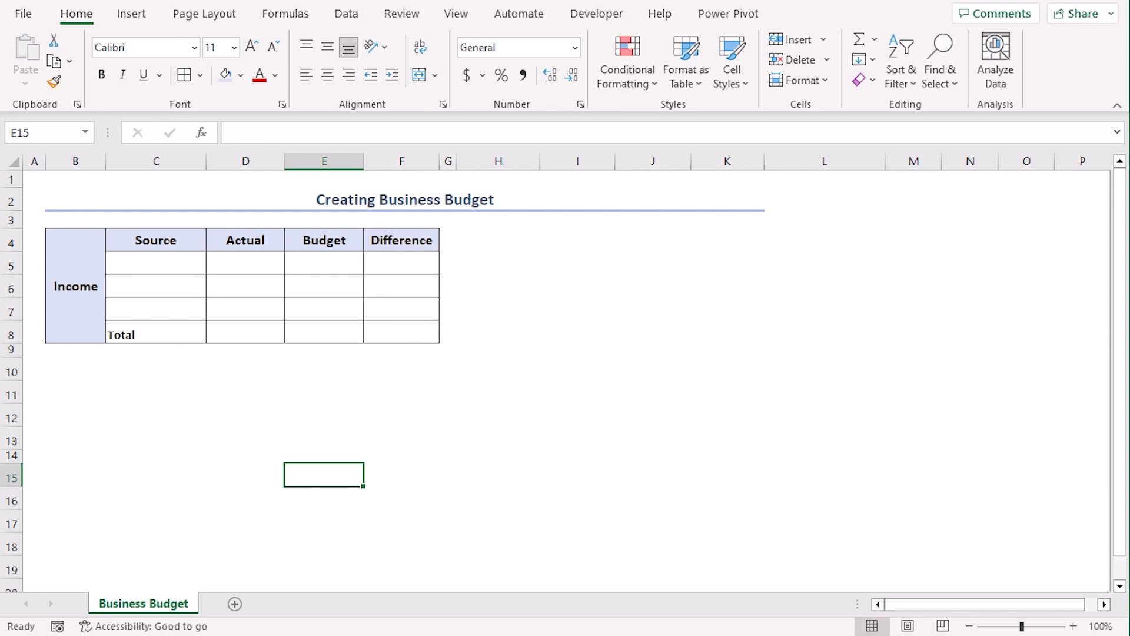
# Paste the prepared Sales Q1–Q3 sources with their Actual and Budget amounts into the table.
pyautogui.press('Ctrl+C')
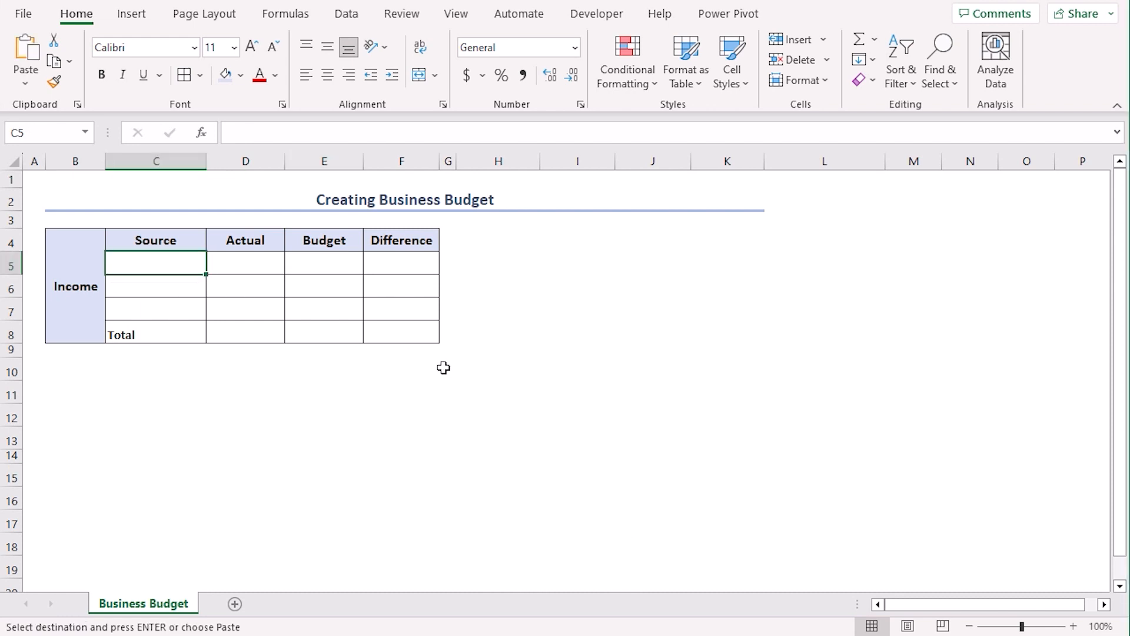
pyautogui.press('ctrl+v')
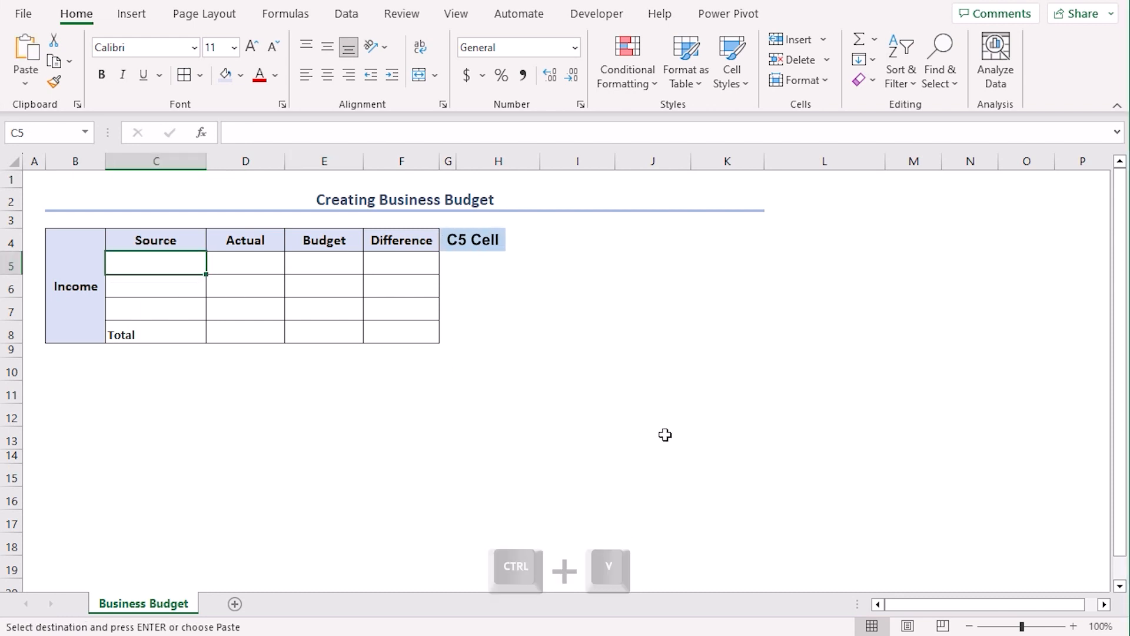
pyautogui.press('ctrl+v')
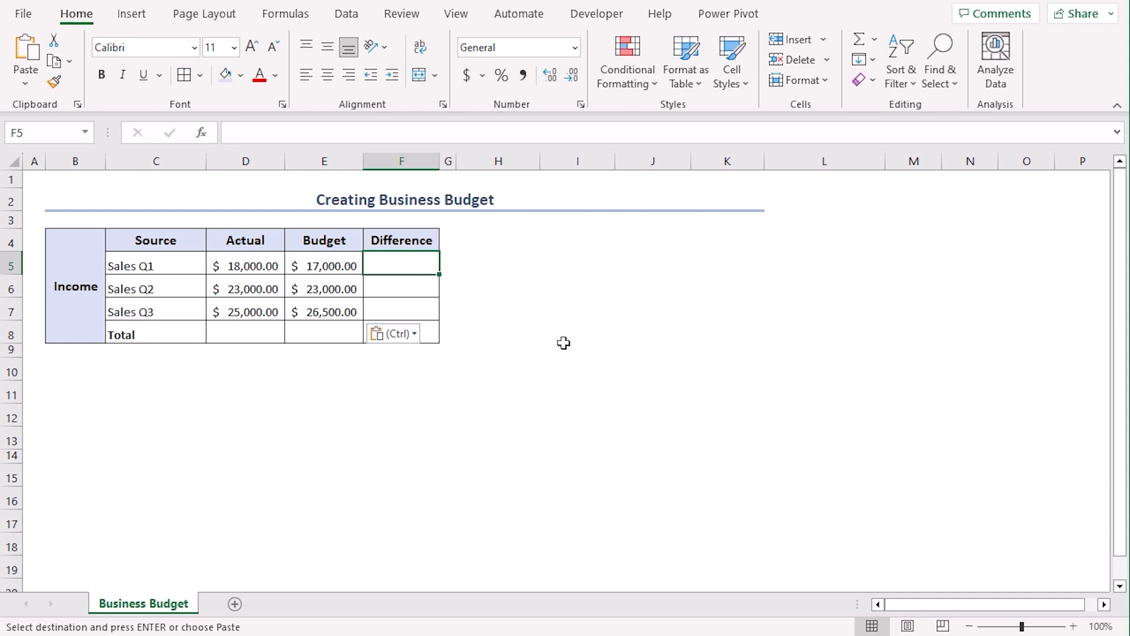
pyautogui.moveTo(611, 321)
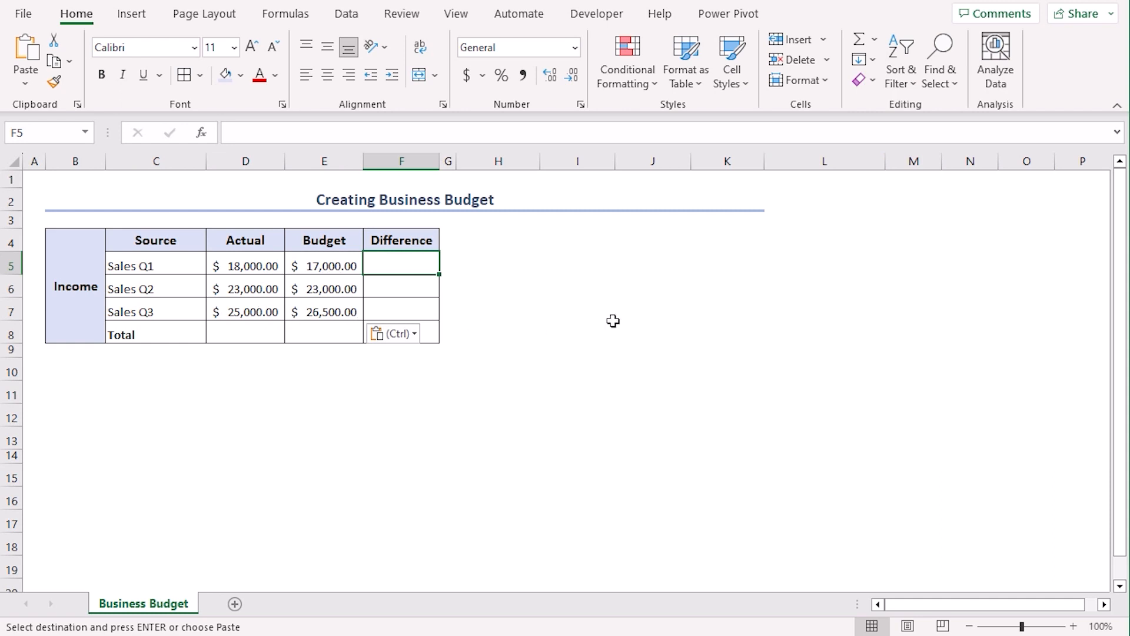
# Enter the Sales Q1 Difference as =D5-E5 giving 1,000.00, ready to copy down to Q2 and Q3.
pyautogui.write('=')
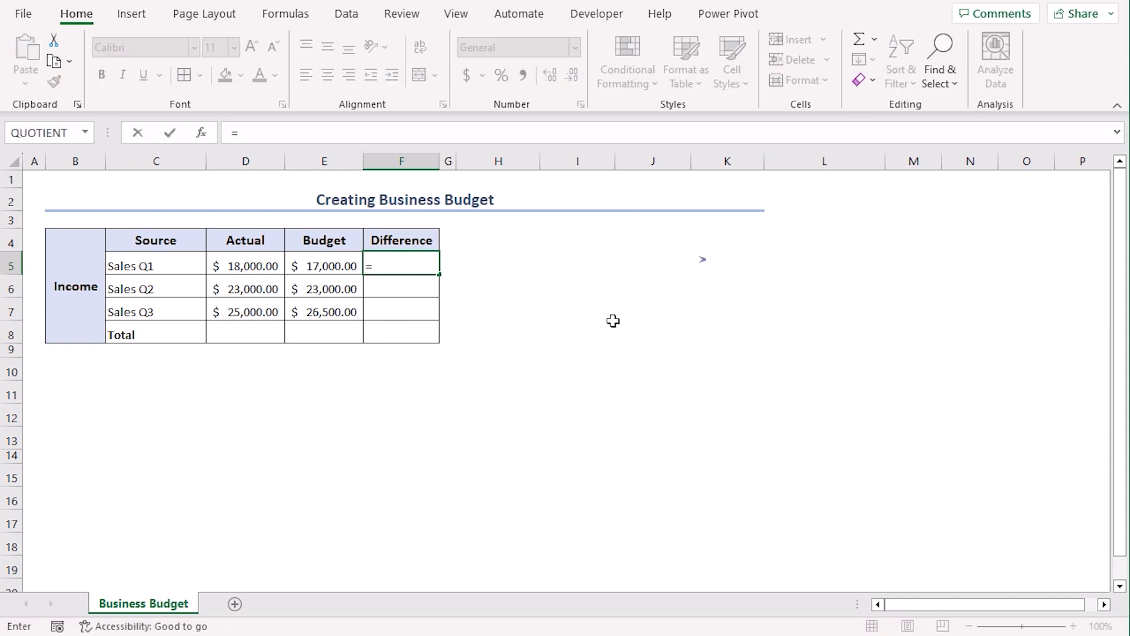
pyautogui.click(245, 266)
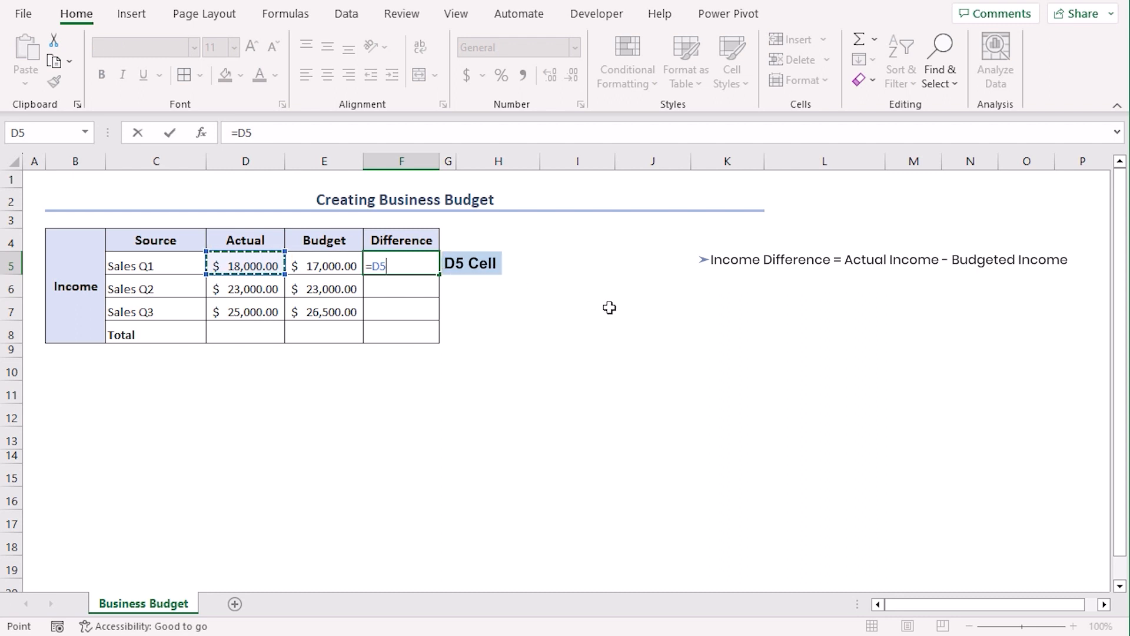
pyautogui.click(323, 265)
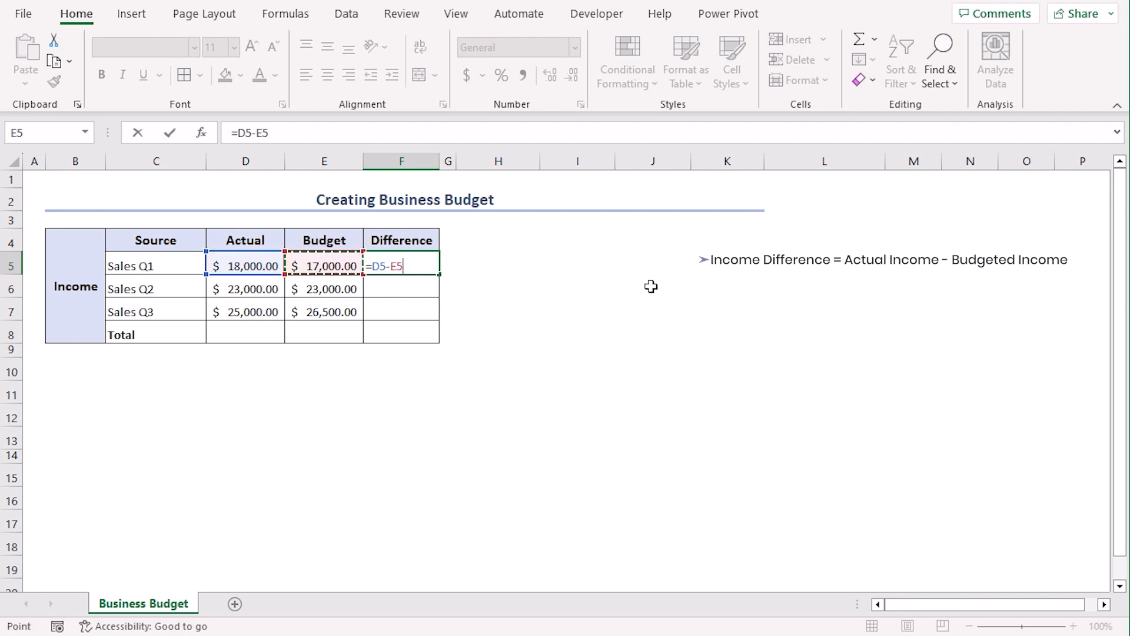
pyautogui.press('Enter')
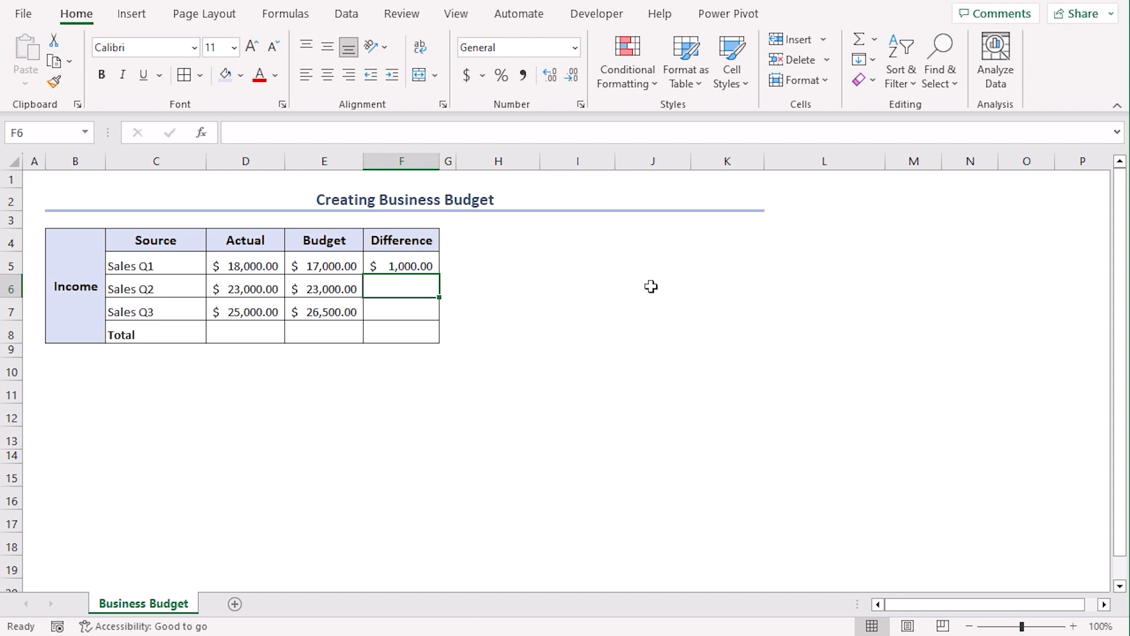
pyautogui.click(401, 266)
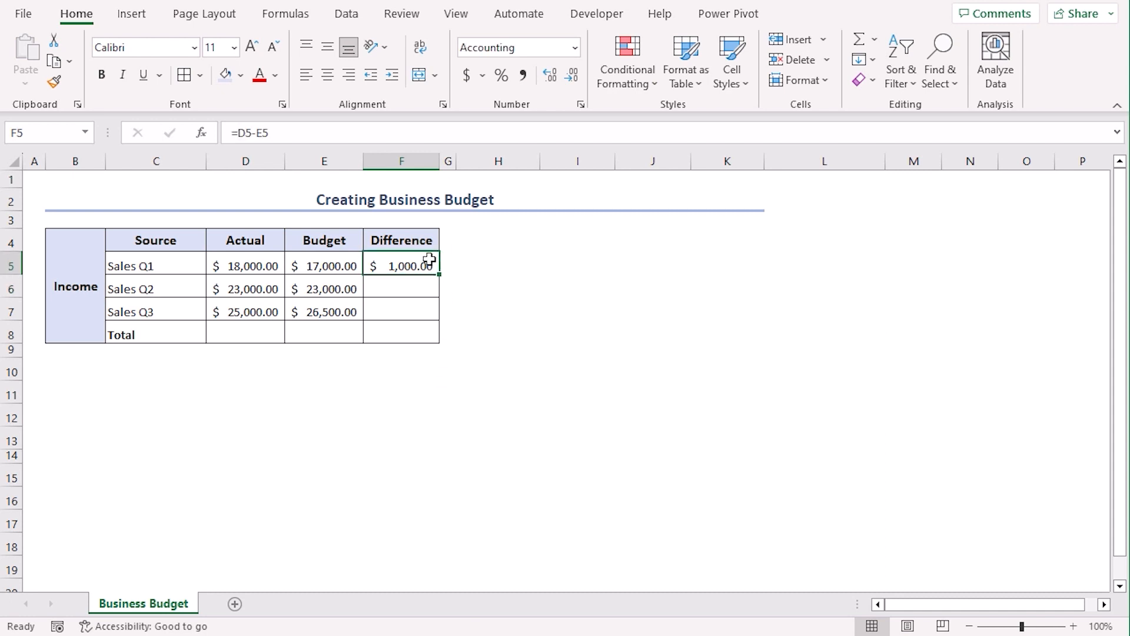
pyautogui.moveTo(440, 275)
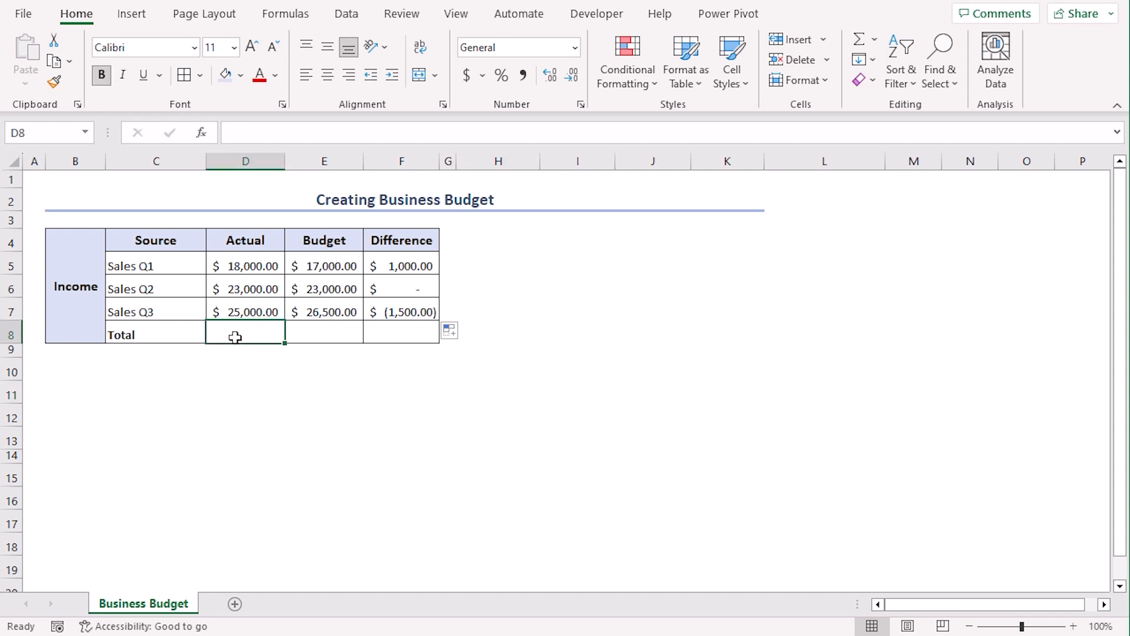
# Total the actual income with =SUM(D5:D7), giving 66,000.00.
pyautogui.write('=')
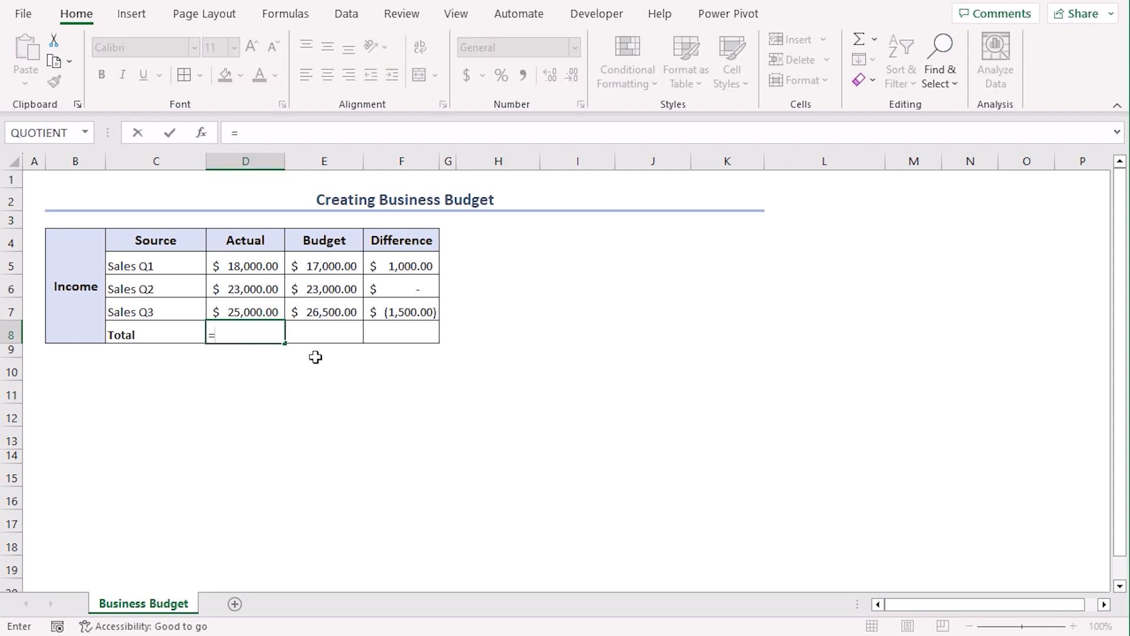
pyautogui.write('SUM(')
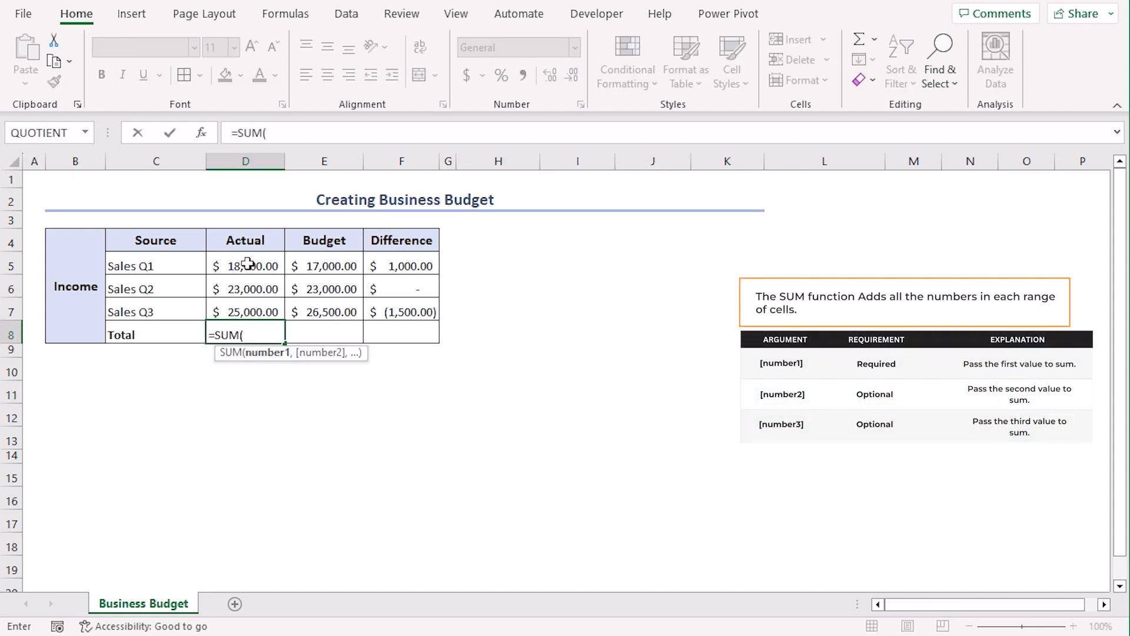
pyautogui.moveTo(245, 265); pyautogui.dragTo(245, 311)
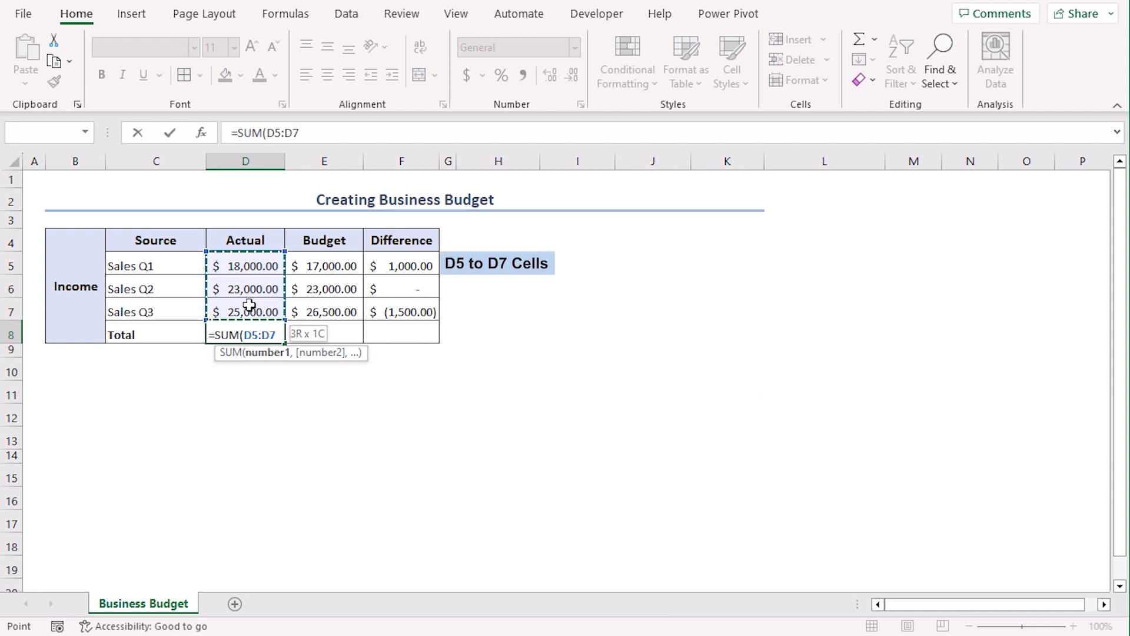
pyautogui.press('Enter')
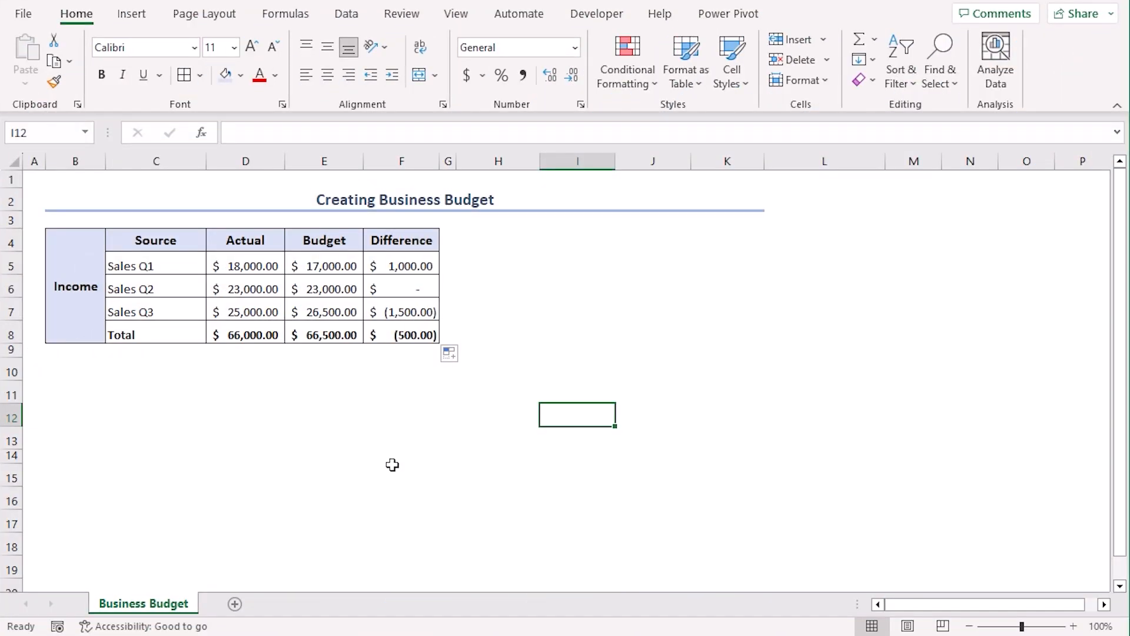
pyautogui.moveTo(165, 440)
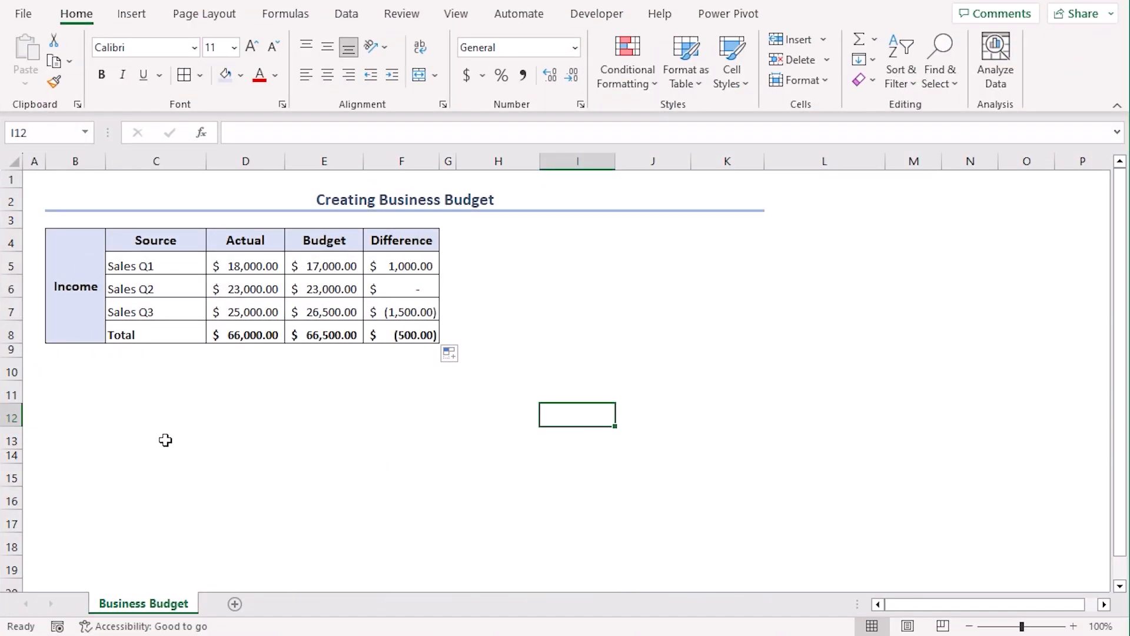
# Merge B10:B13 into a bold Expense label below the Income table.
pyautogui.moveTo(75, 371); pyautogui.dragTo(75, 439)
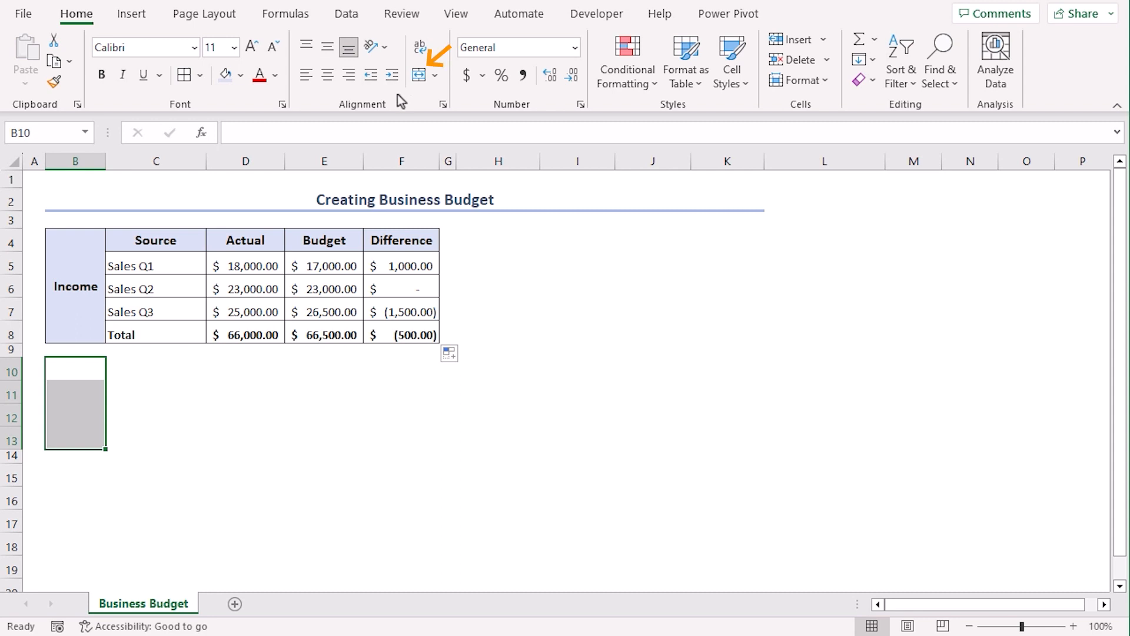
pyautogui.write('E')
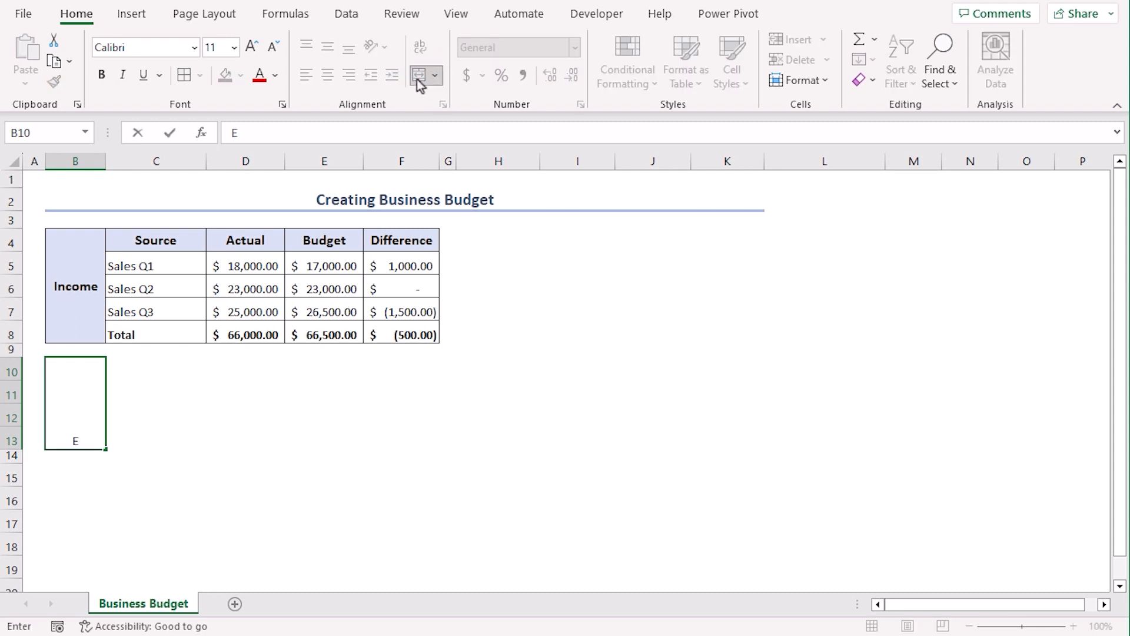
pyautogui.write('Expense')
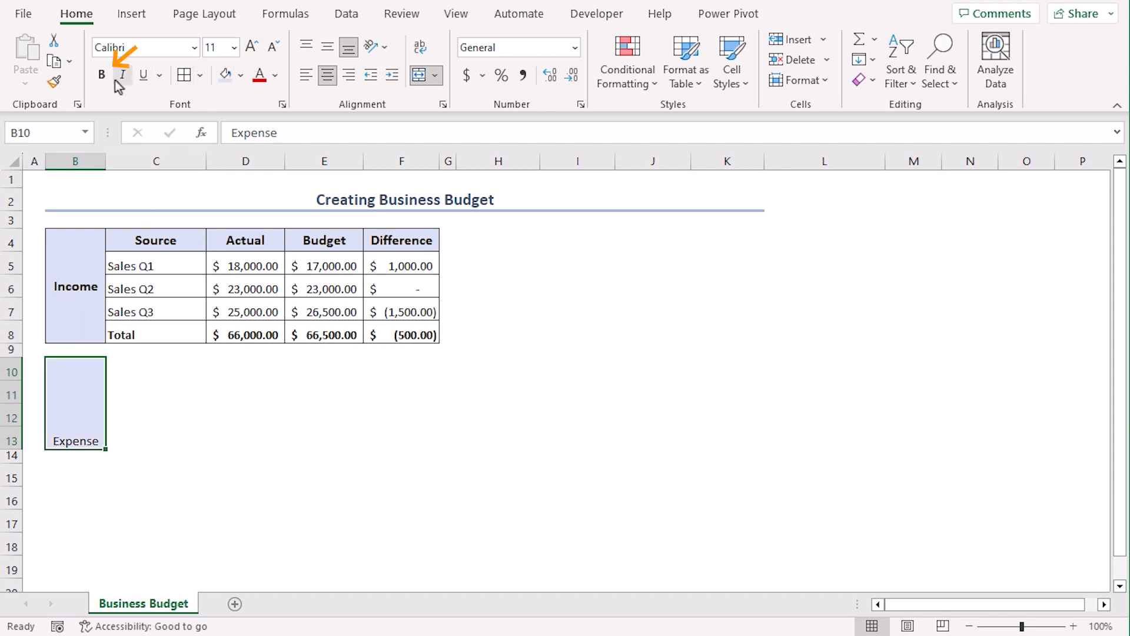
pyautogui.click(251, 47)
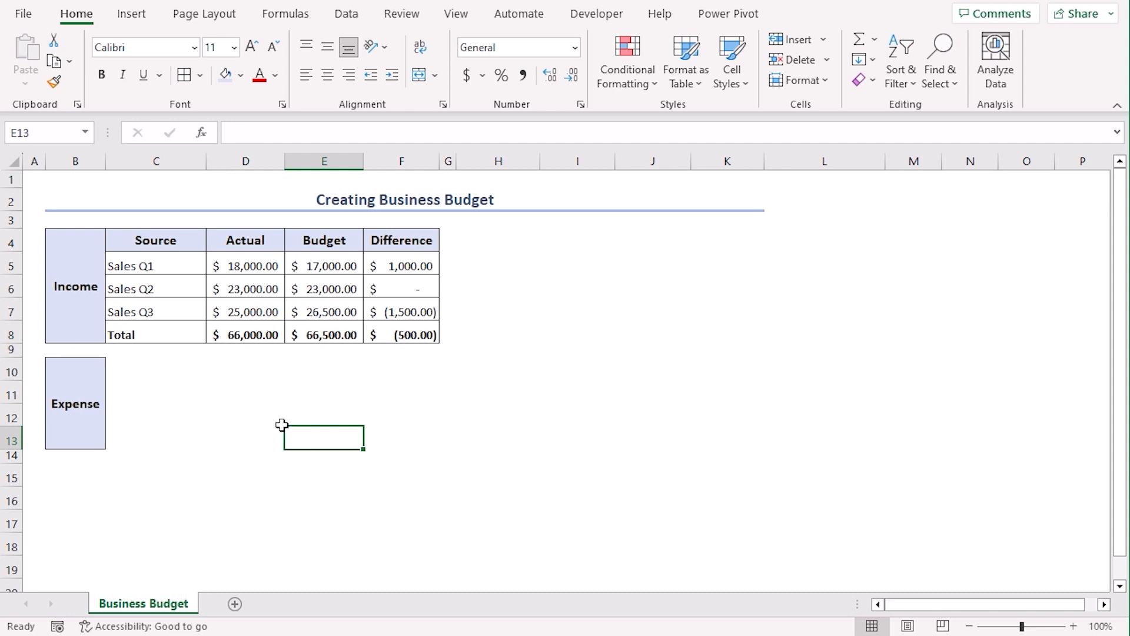
pyautogui.moveTo(476, 333)
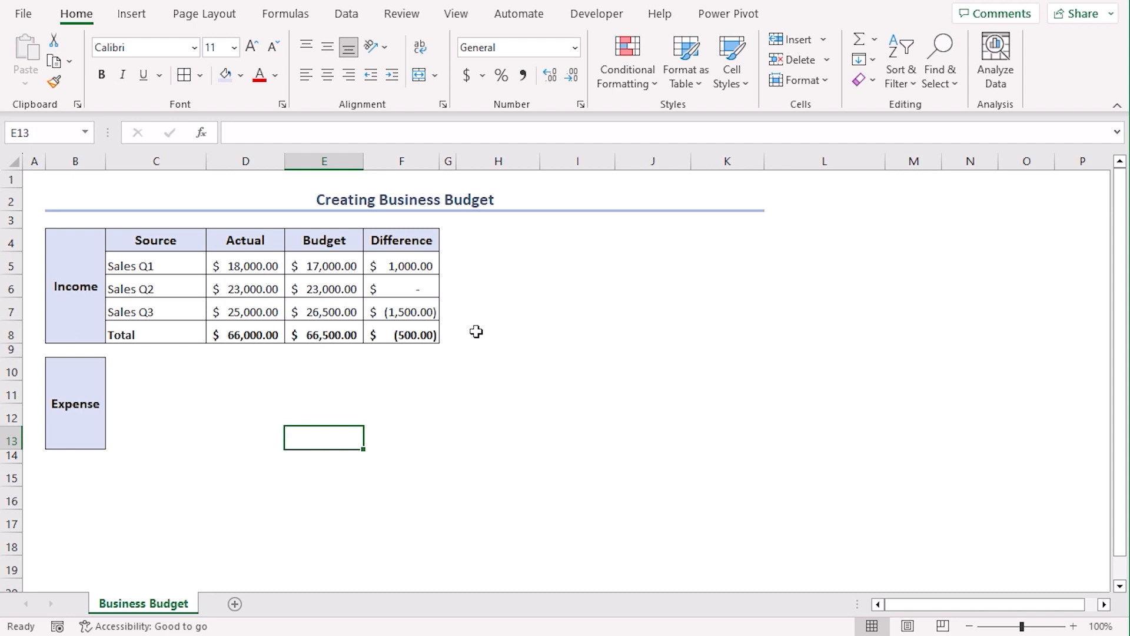
pyautogui.moveTo(213, 288)
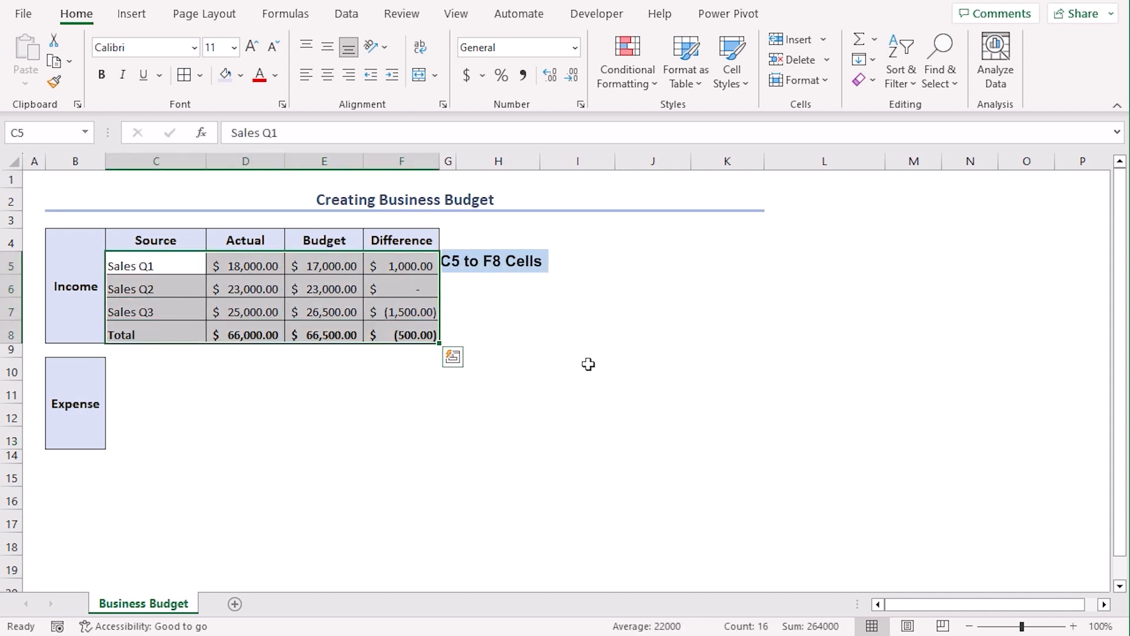
# Copy the Income rows beside the Expense label and clear the copied labels and amounts in C10:E12.
pyautogui.press('Ctrl+c')
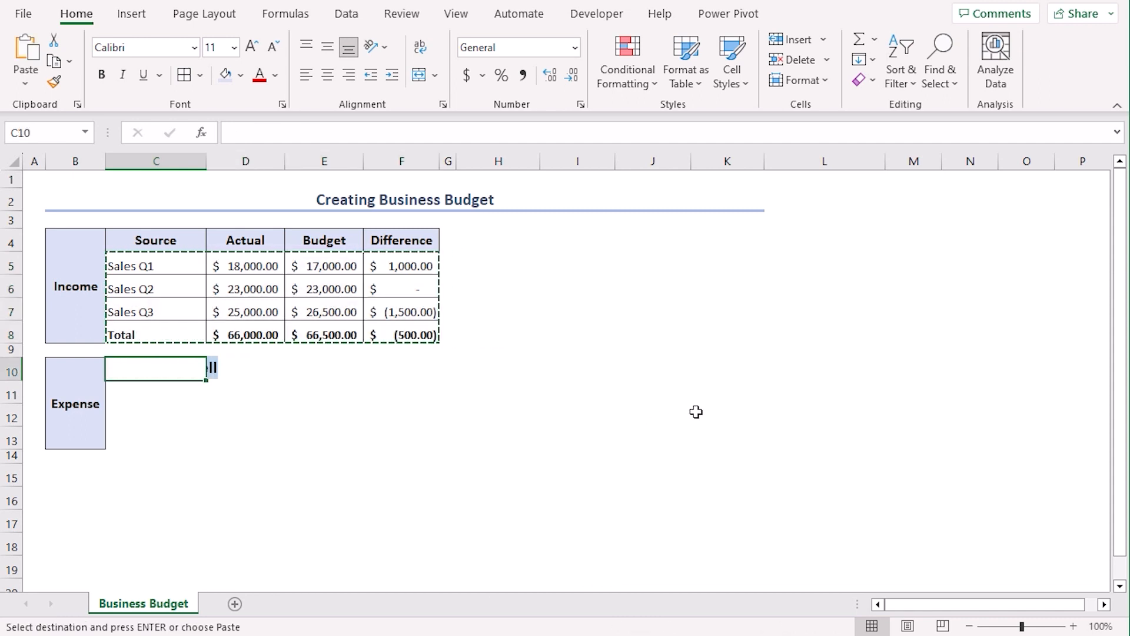
pyautogui.press('ctrl+v')
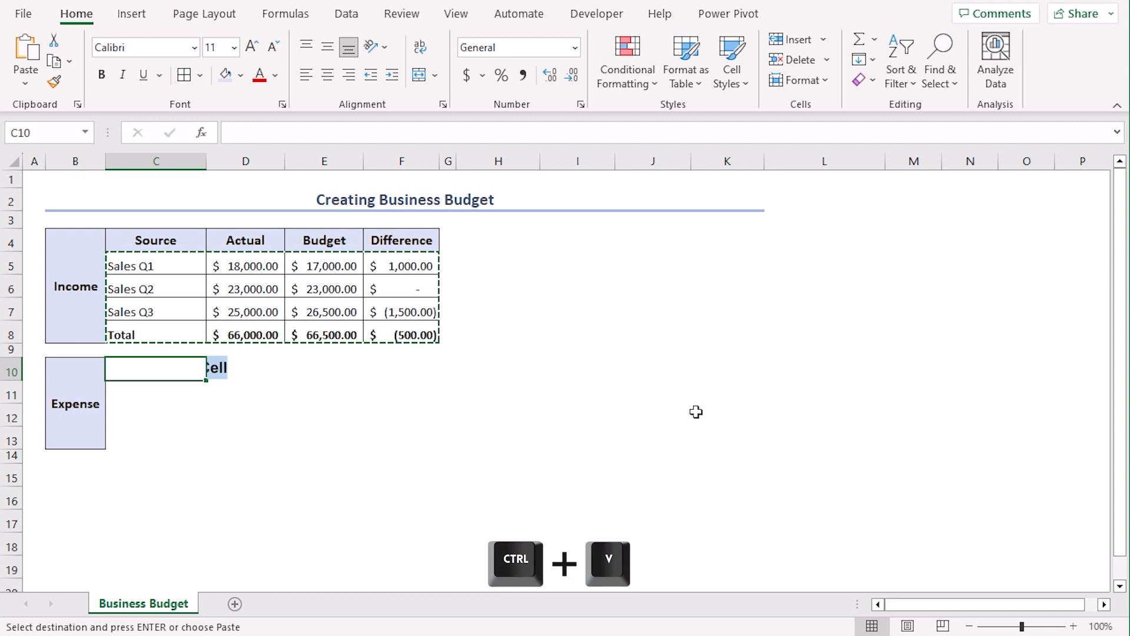
pyautogui.press('ctrl+v')
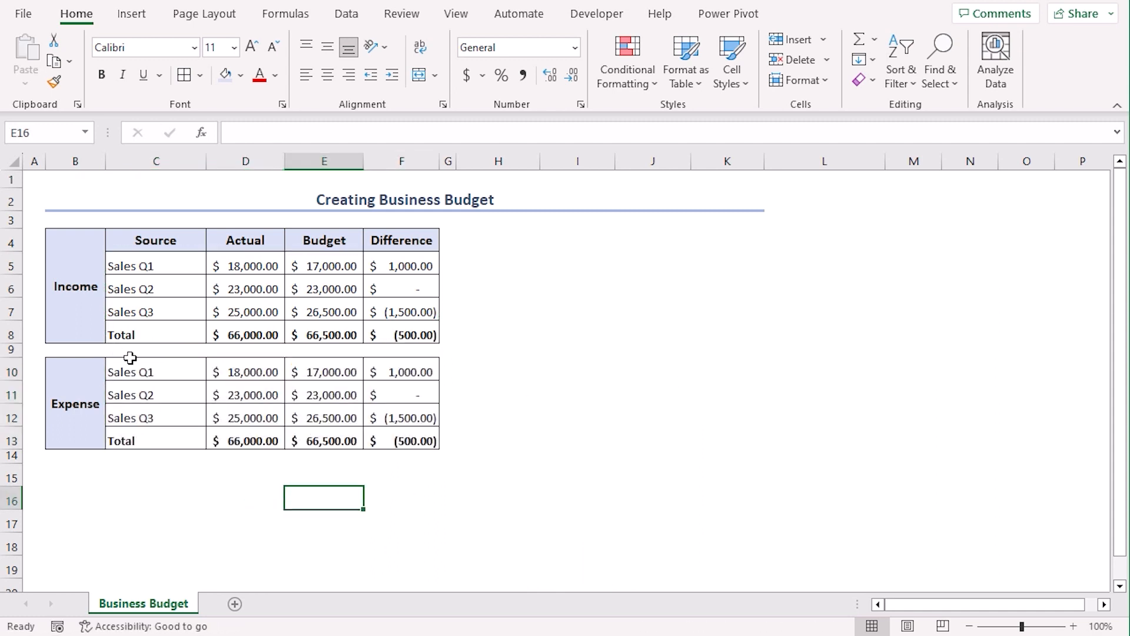
pyautogui.moveTo(155, 371); pyautogui.dragTo(323, 417)
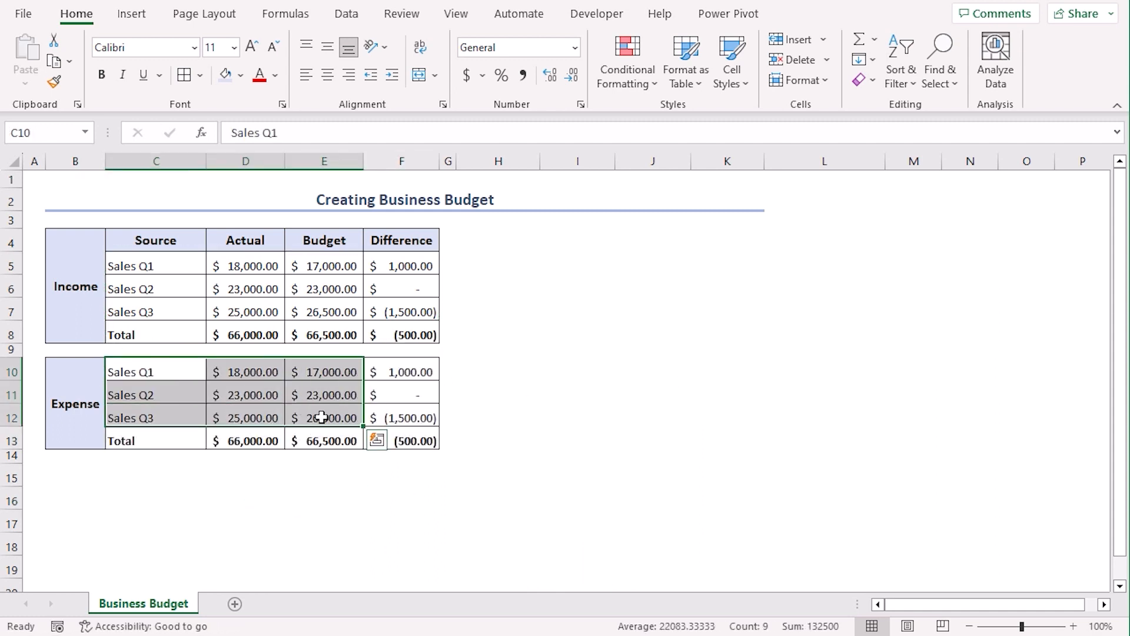
pyautogui.press('Delete')
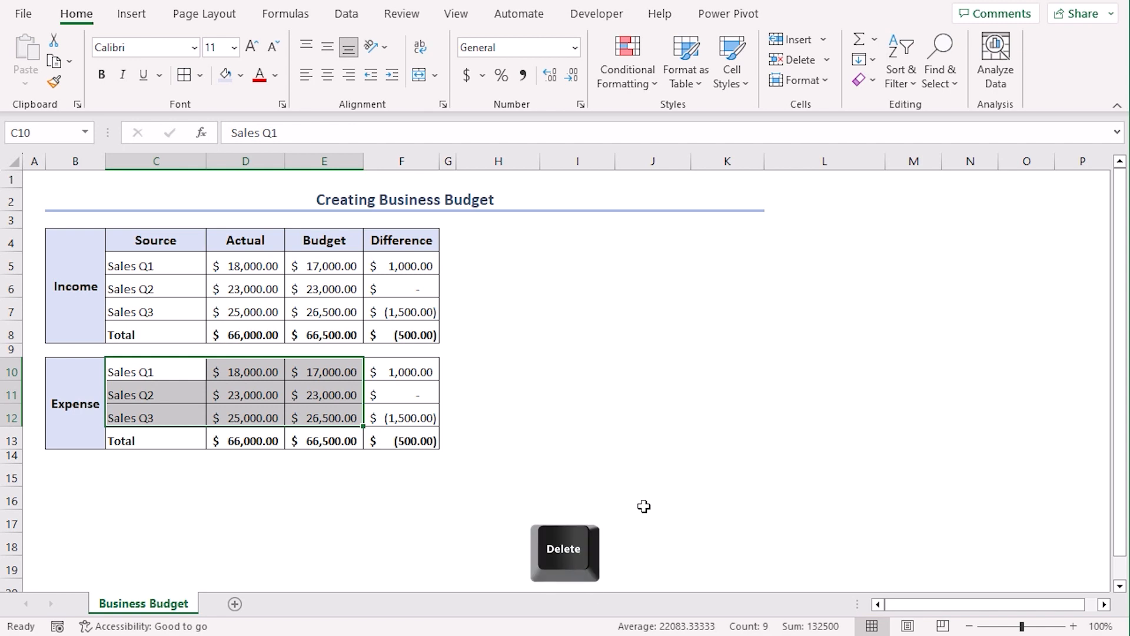
pyautogui.press('Delete')
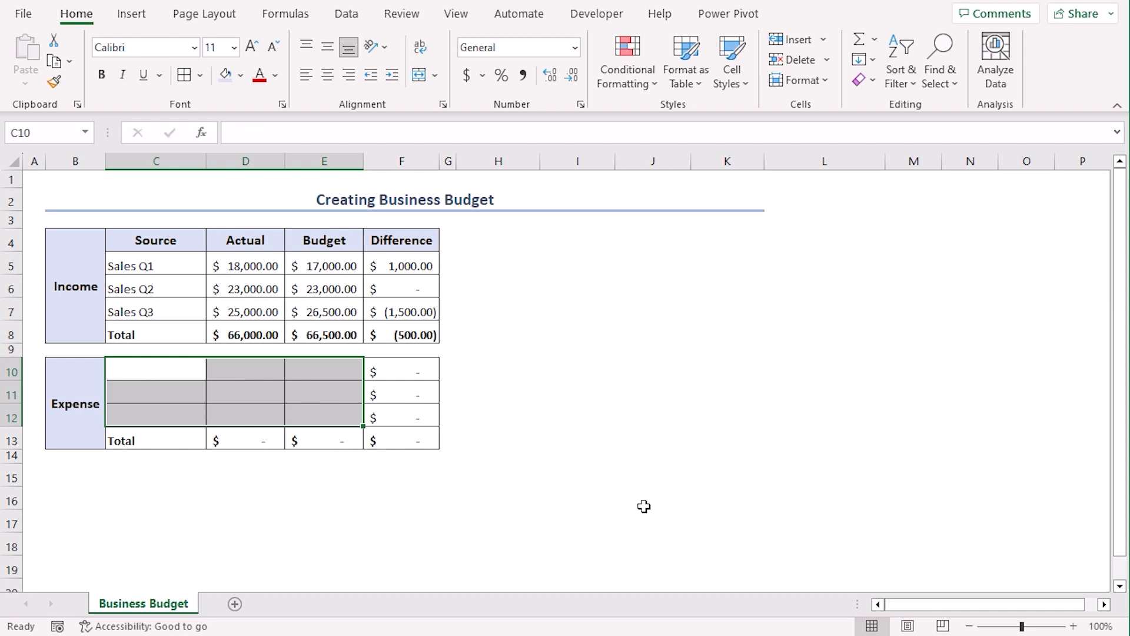
# Paste the Advertisement, Dues & Loans and Rent entries and total the differences with =SUM(F10:F12).
pyautogui.press('Ctrl+c')
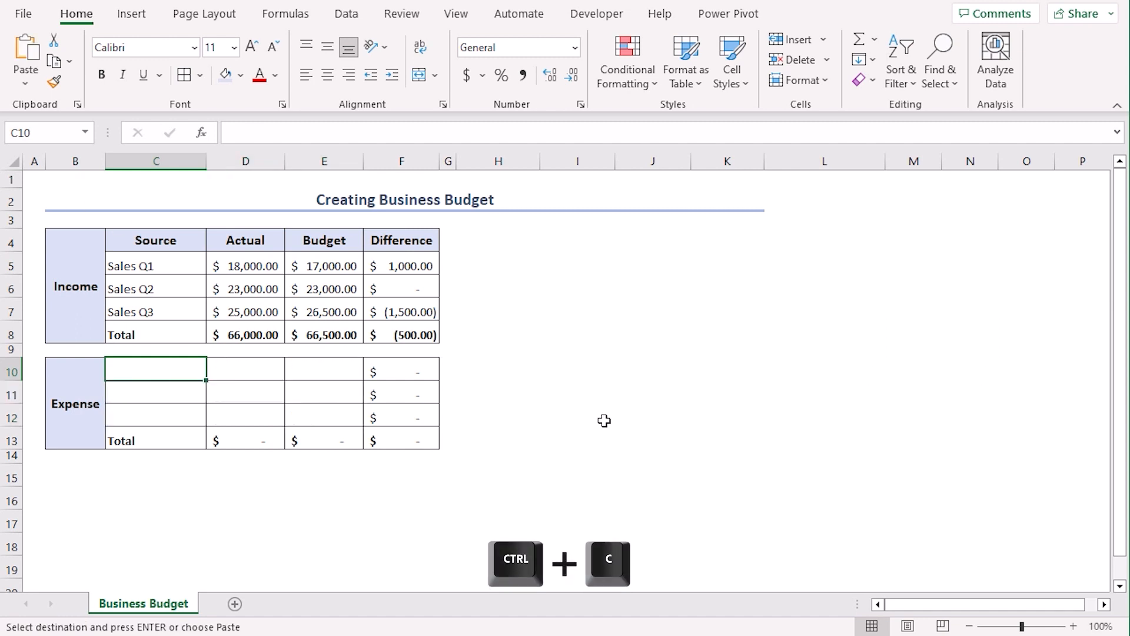
pyautogui.press('Ctrl+v')
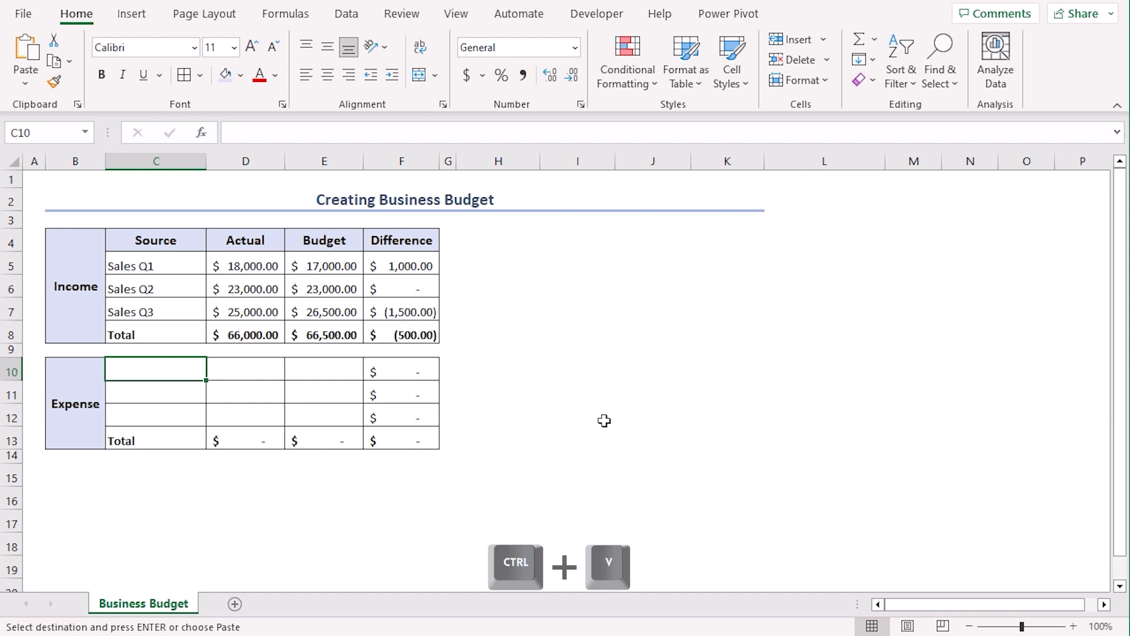
pyautogui.press('ctrl+v')
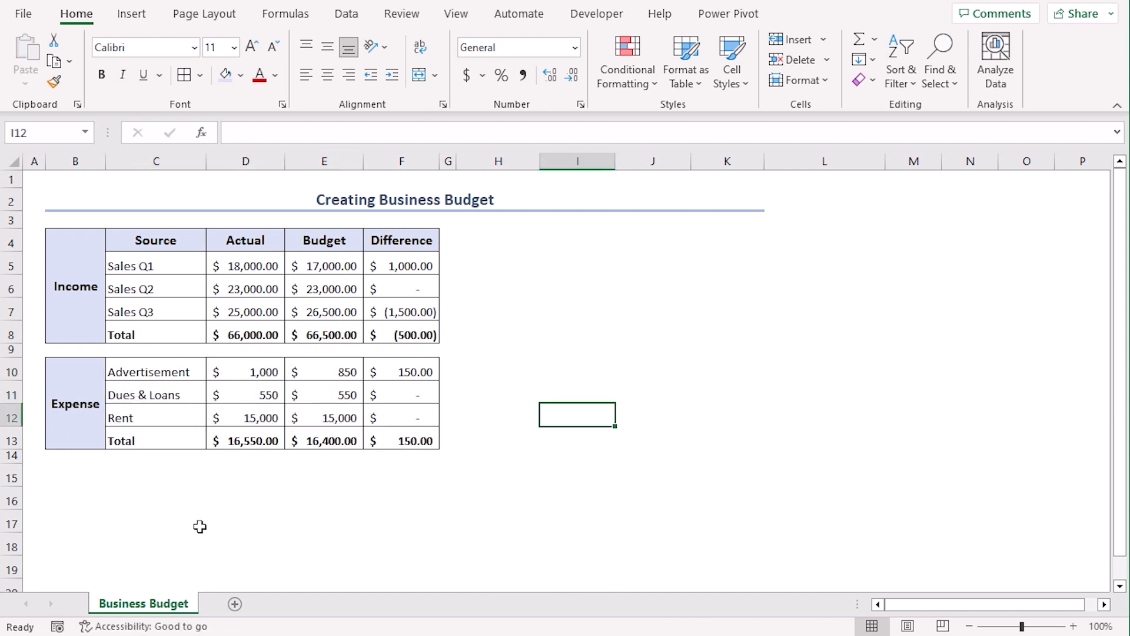
pyautogui.moveTo(192, 484)
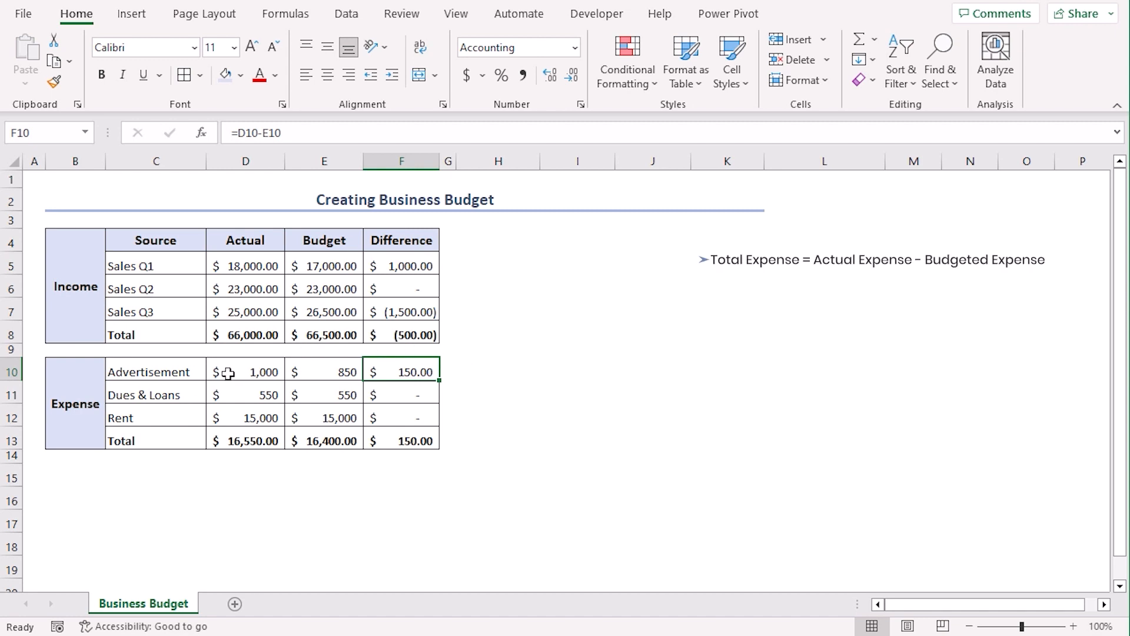
pyautogui.moveTo(519, 399)
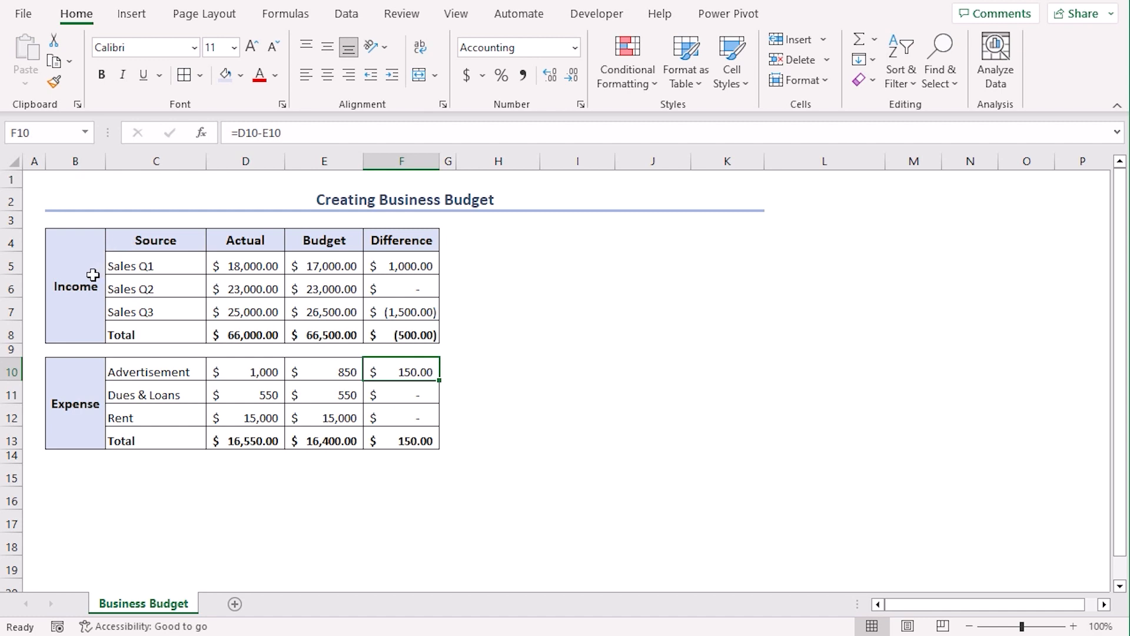
pyautogui.click(245, 440)
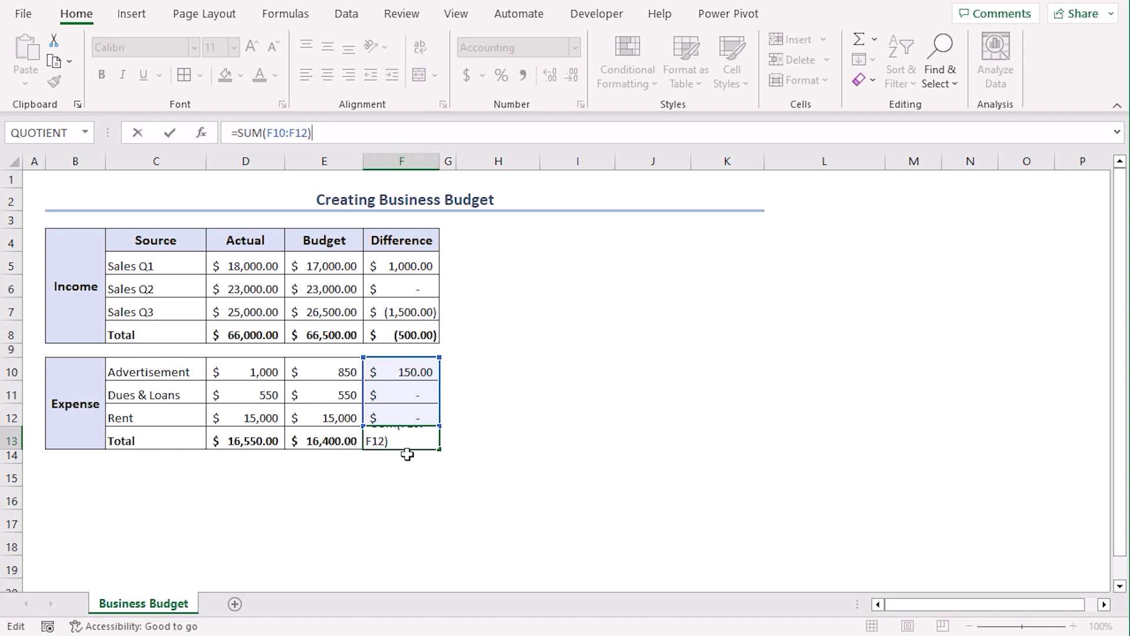
pyautogui.press('Enter')
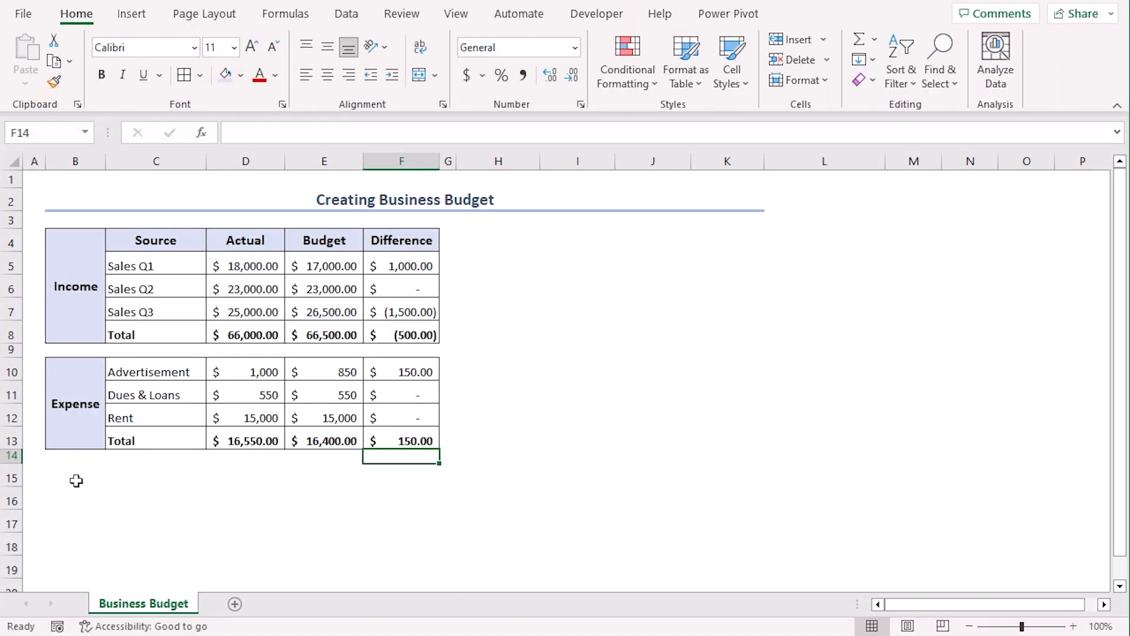
# Merge B15:B16 into an enlarged Funds label beneath the Expense table.
pyautogui.click(76, 476)
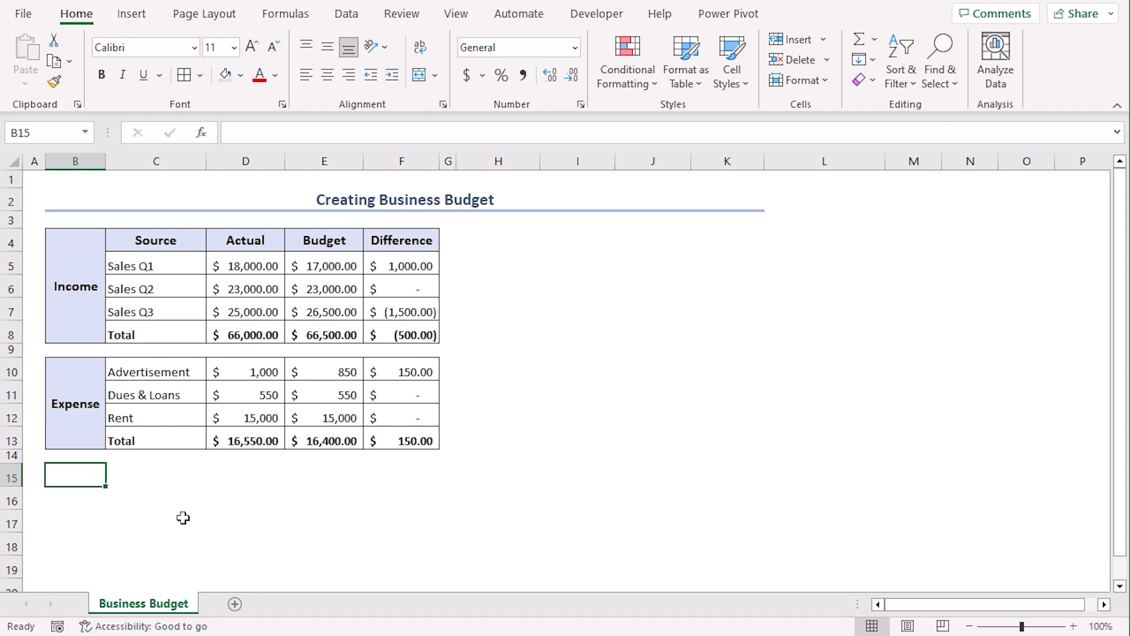
pyautogui.moveTo(74, 475); pyautogui.dragTo(75, 498)
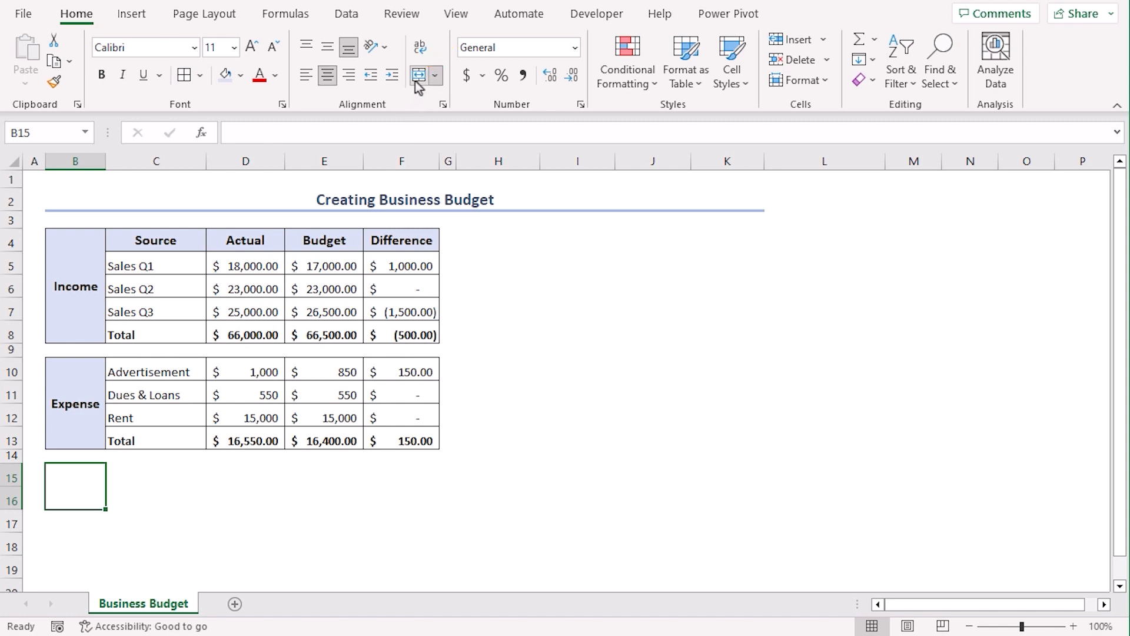
pyautogui.write('Funds')
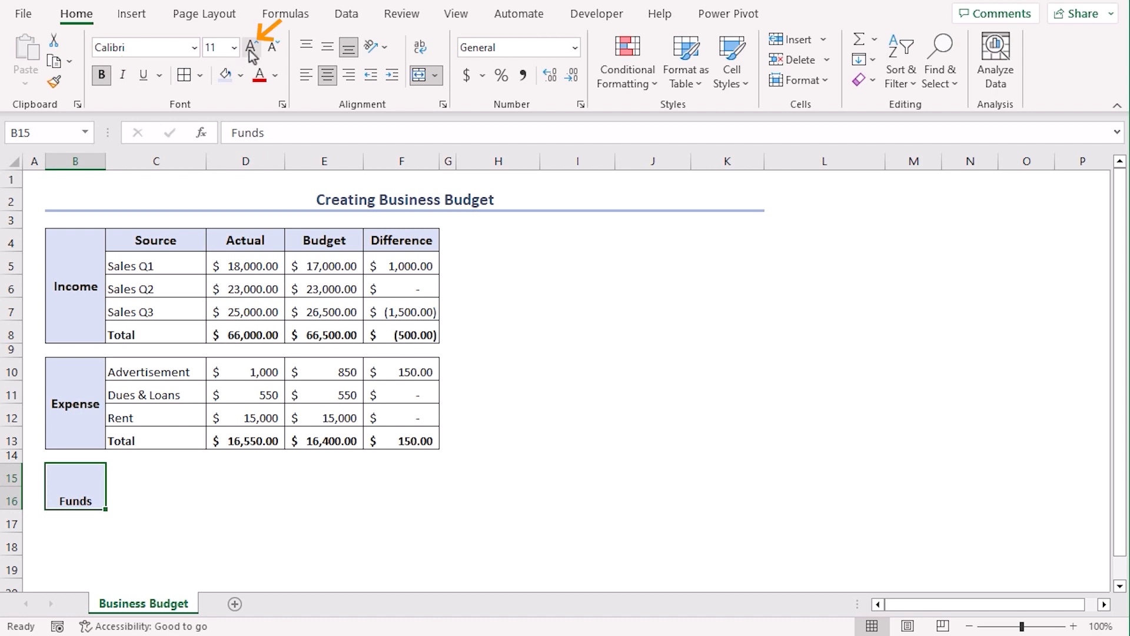
pyautogui.click(251, 45)
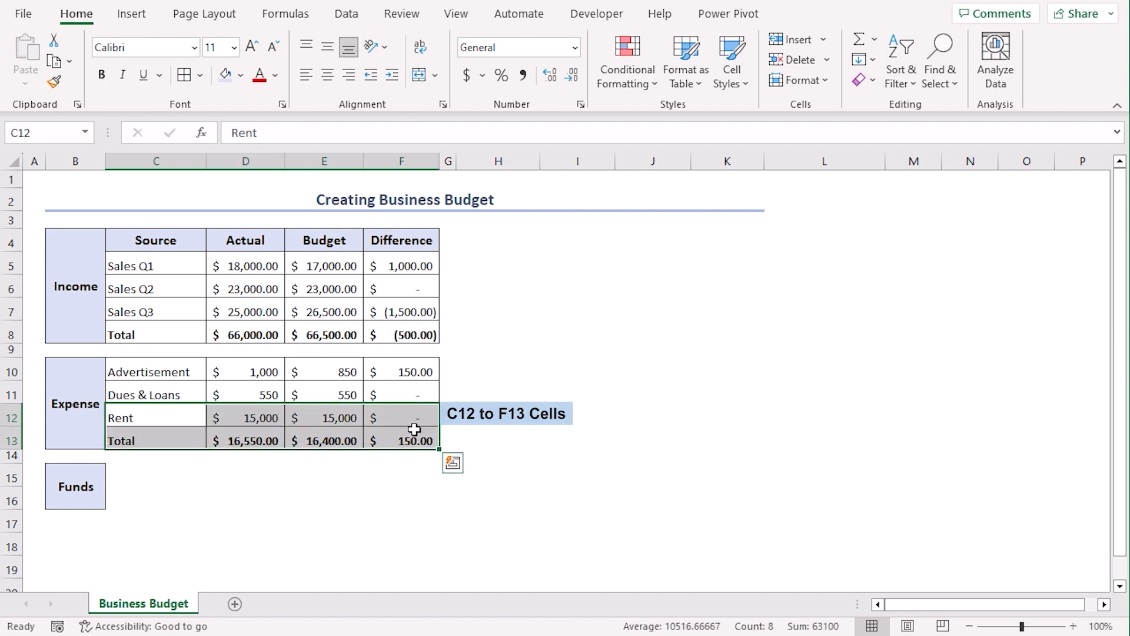
# Copy the Rent and Total rows to C15 and replace Rent with Emergency Fund, 25,000 actual and 30,000 budget.
pyautogui.press('Ctrl+c')
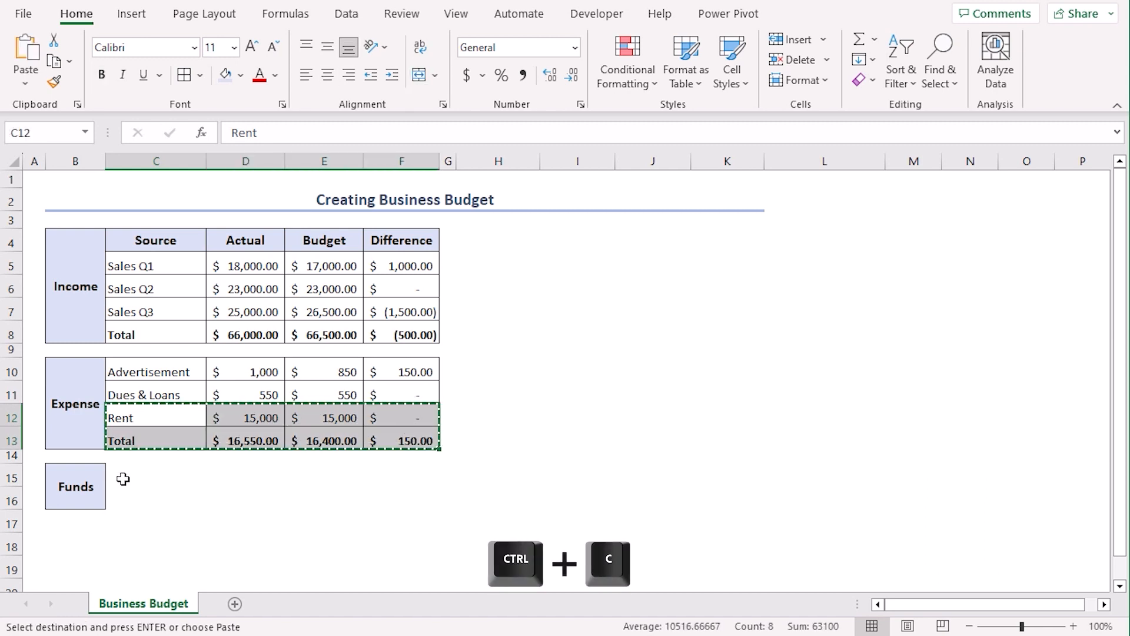
pyautogui.click(150, 486)
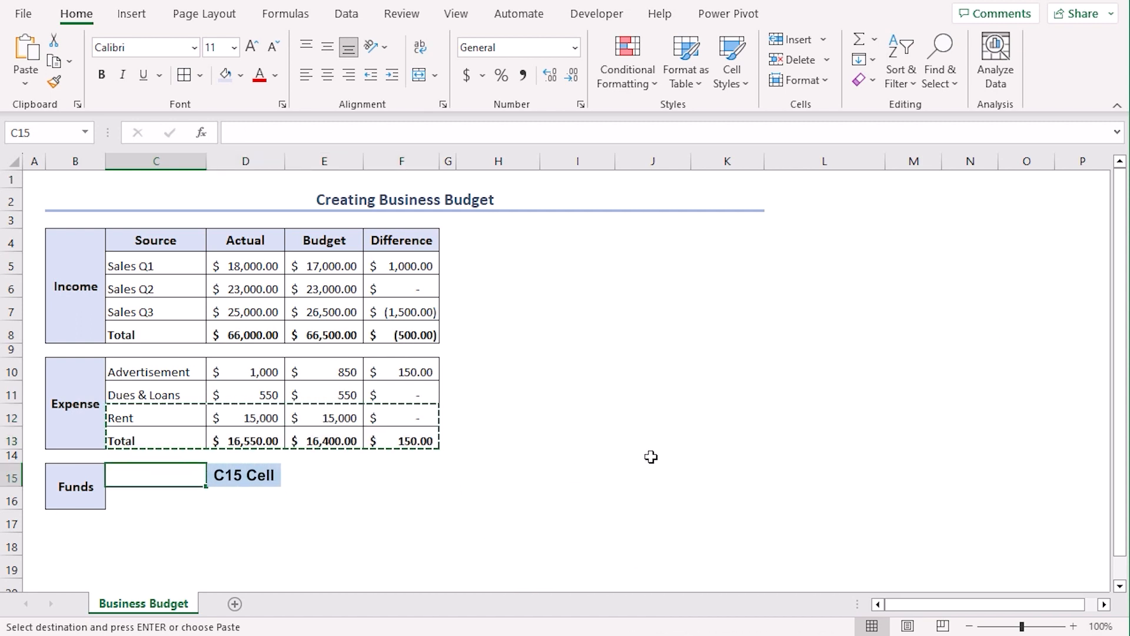
pyautogui.press('ctrl+v')
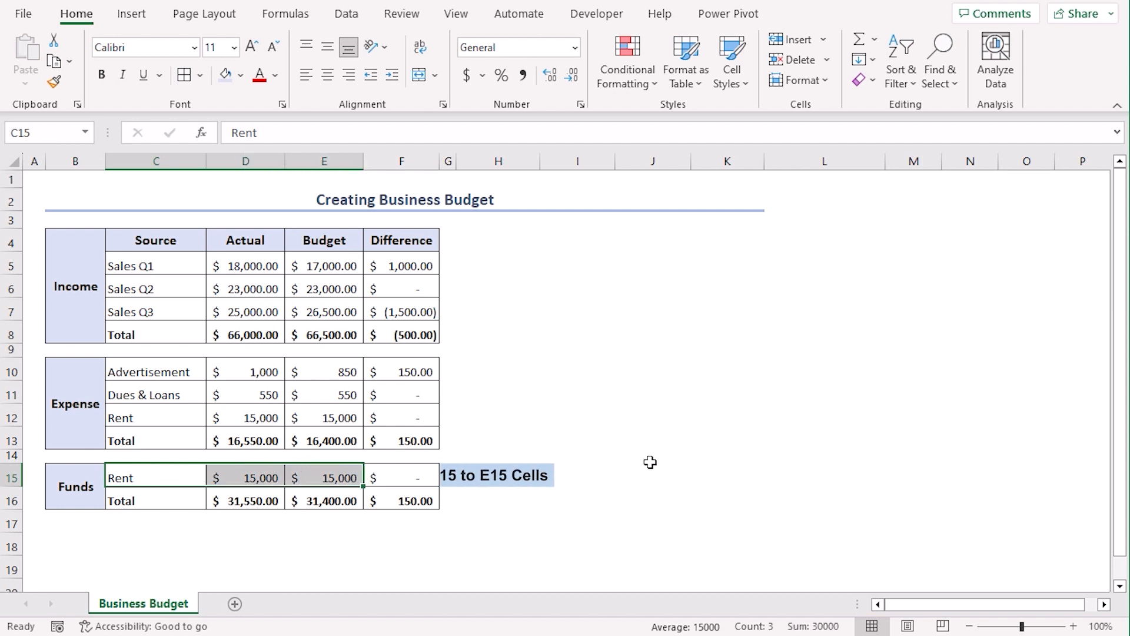
pyautogui.press('Delete')
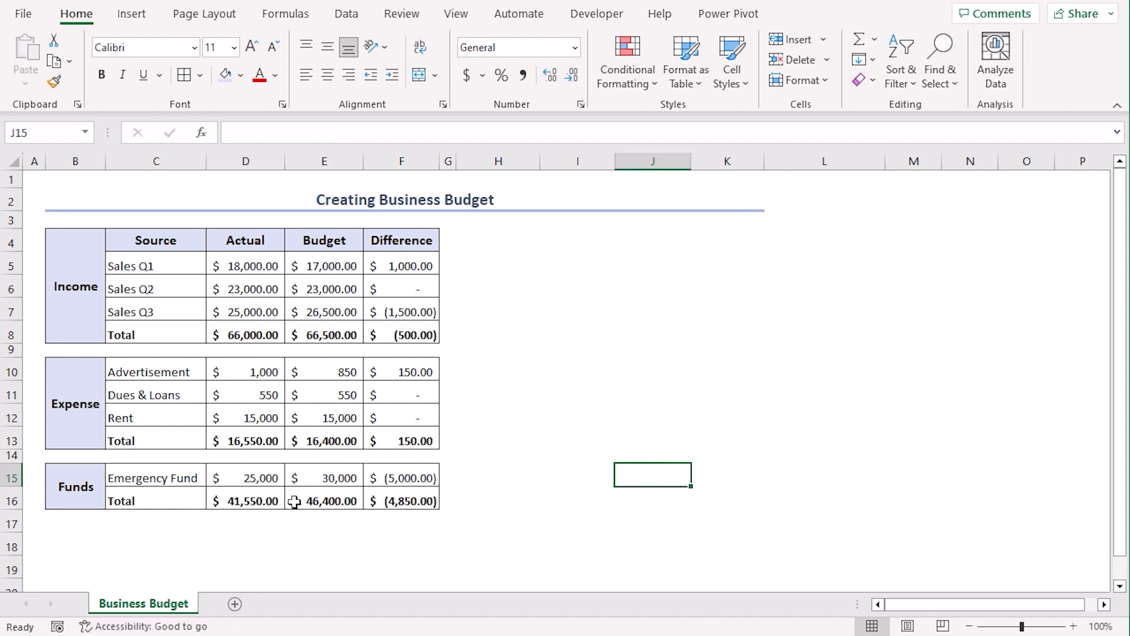
pyautogui.click(324, 477)
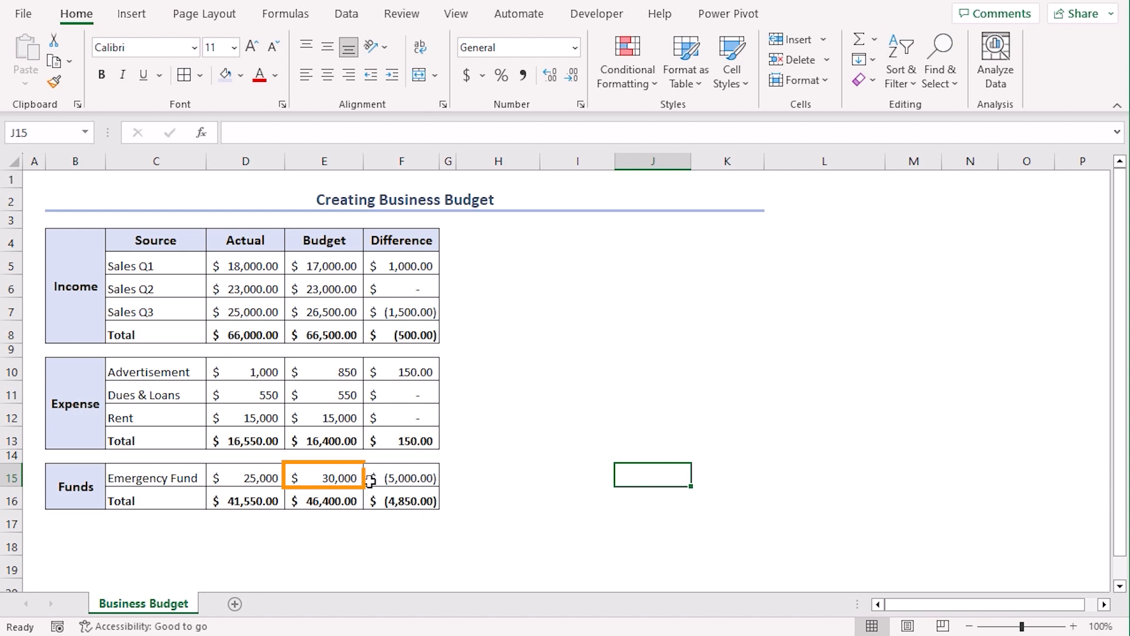
pyautogui.click(245, 478)
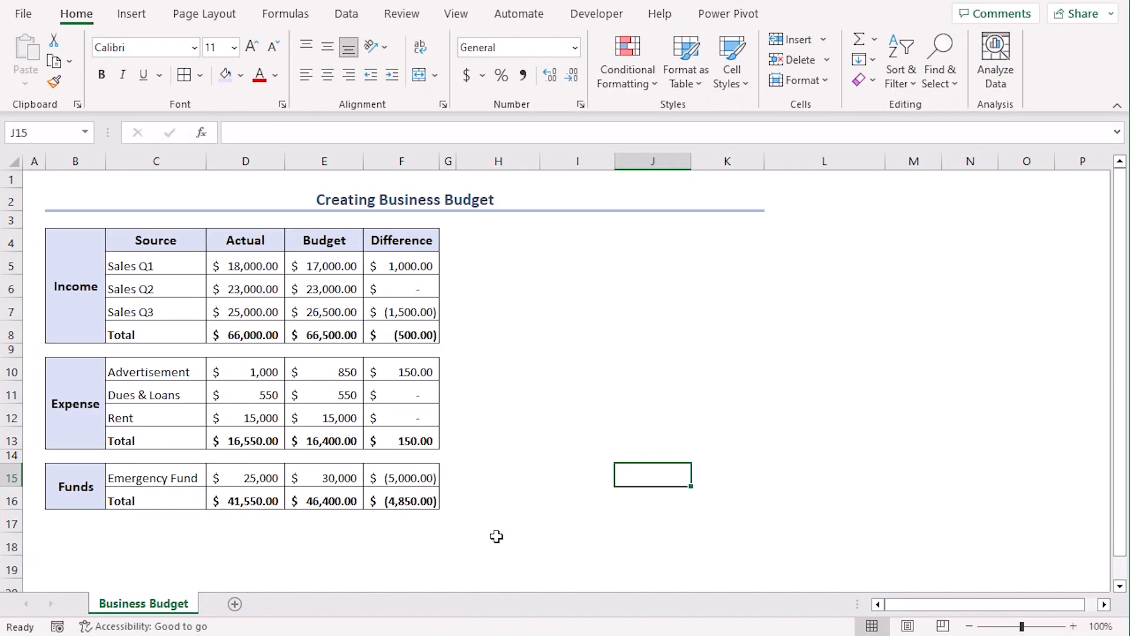
pyautogui.moveTo(543, 350)
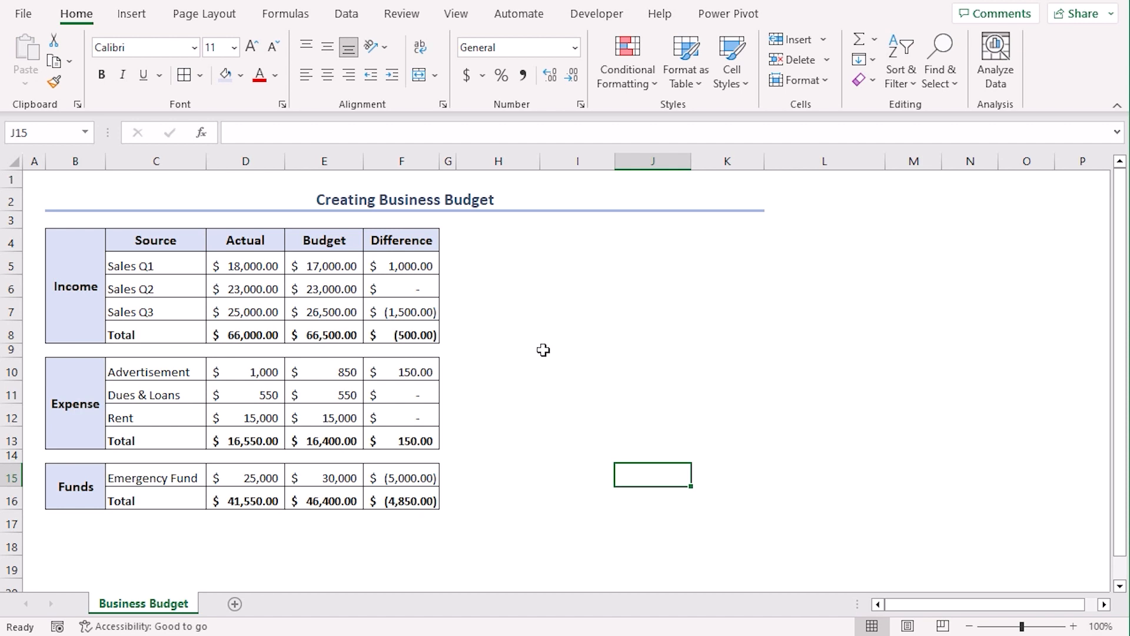
# Merge H4:H5 into a Net Balance label beside the Income table.
pyautogui.click(498, 240)
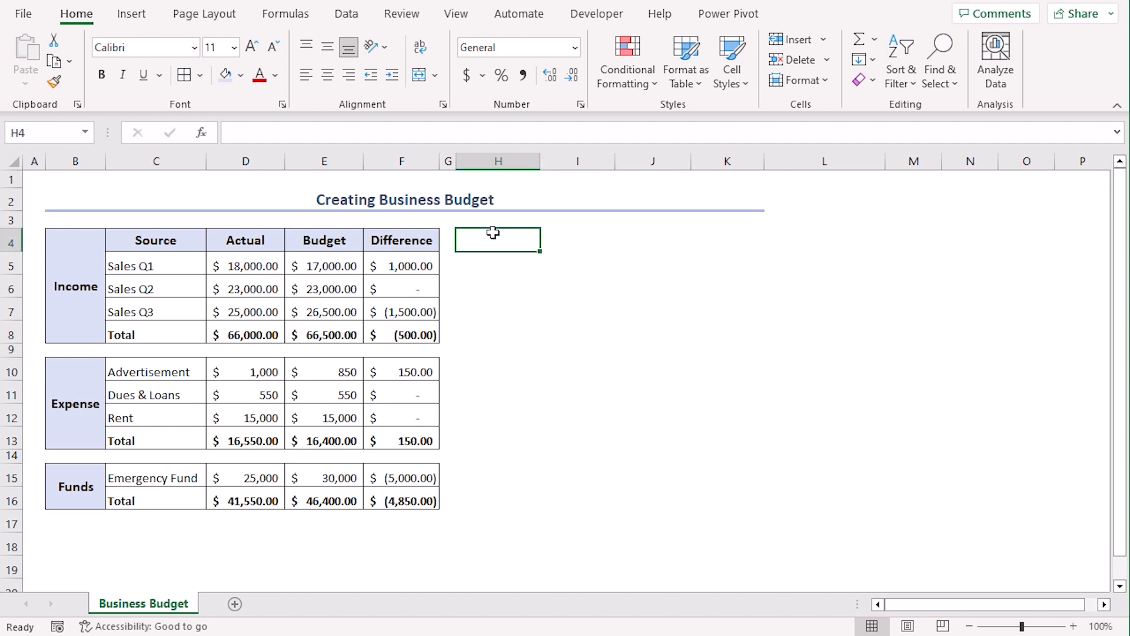
pyautogui.moveTo(498, 237); pyautogui.dragTo(498, 263)
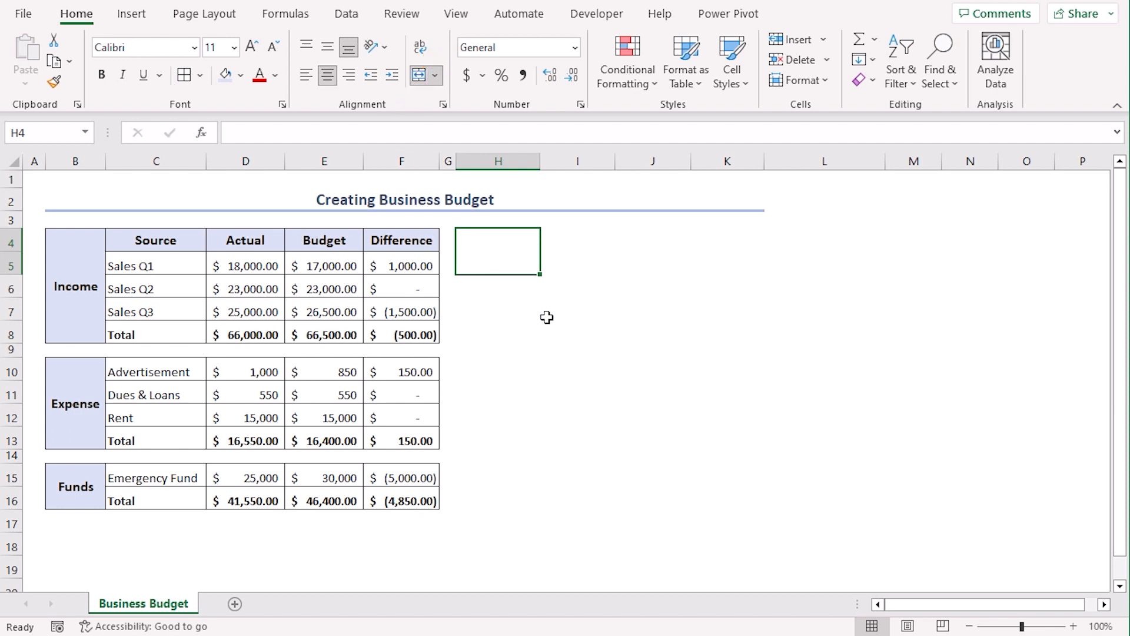
pyautogui.write('Net Bala')
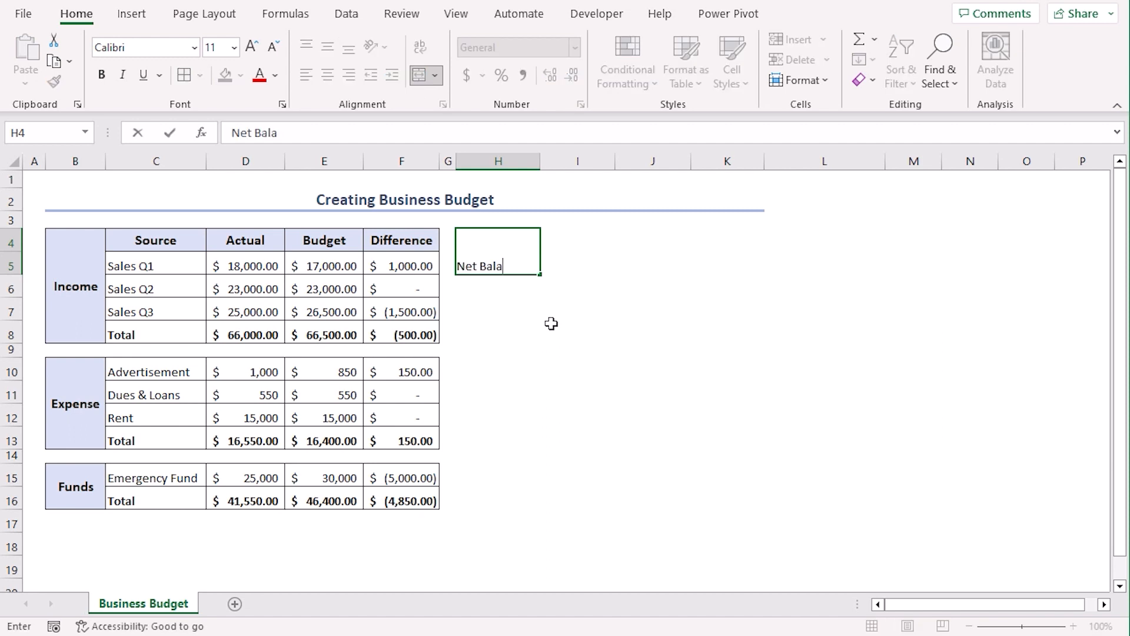
pyautogui.press('Enter')
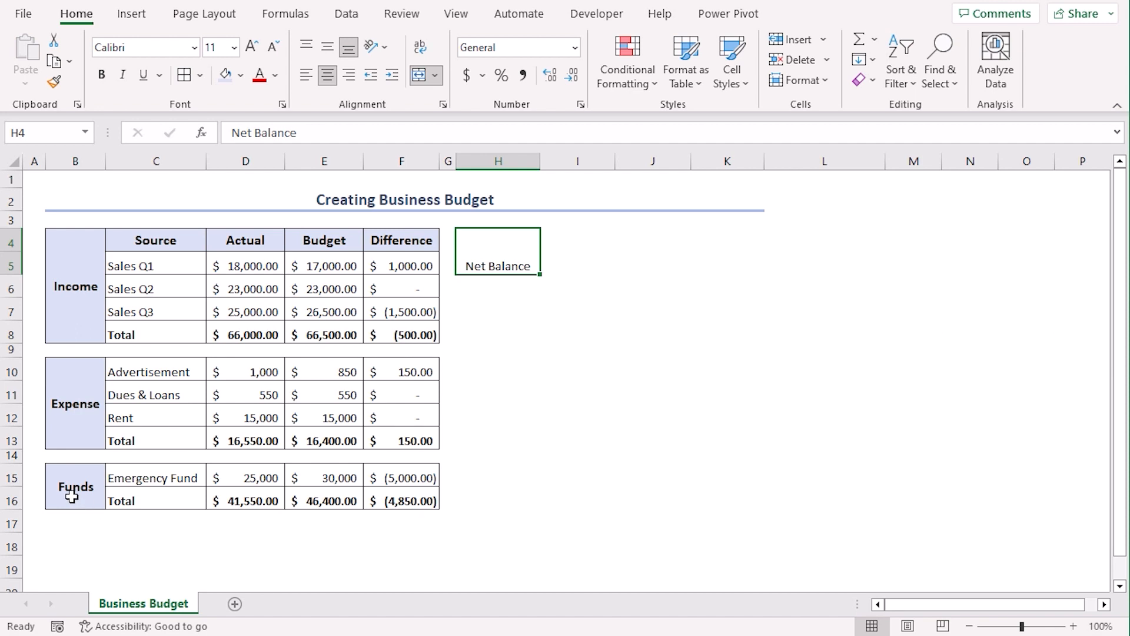
# Copy the Funds label's bold light-blue formatting onto the Net Balance label with Format Painter.
pyautogui.click(75, 488)
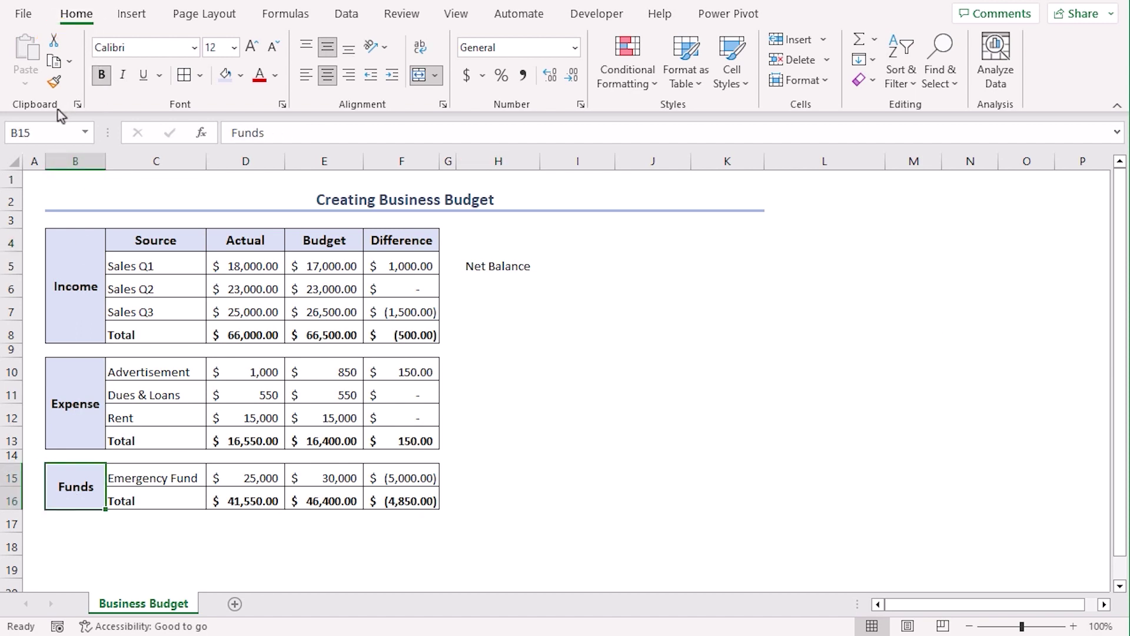
pyautogui.click(54, 82)
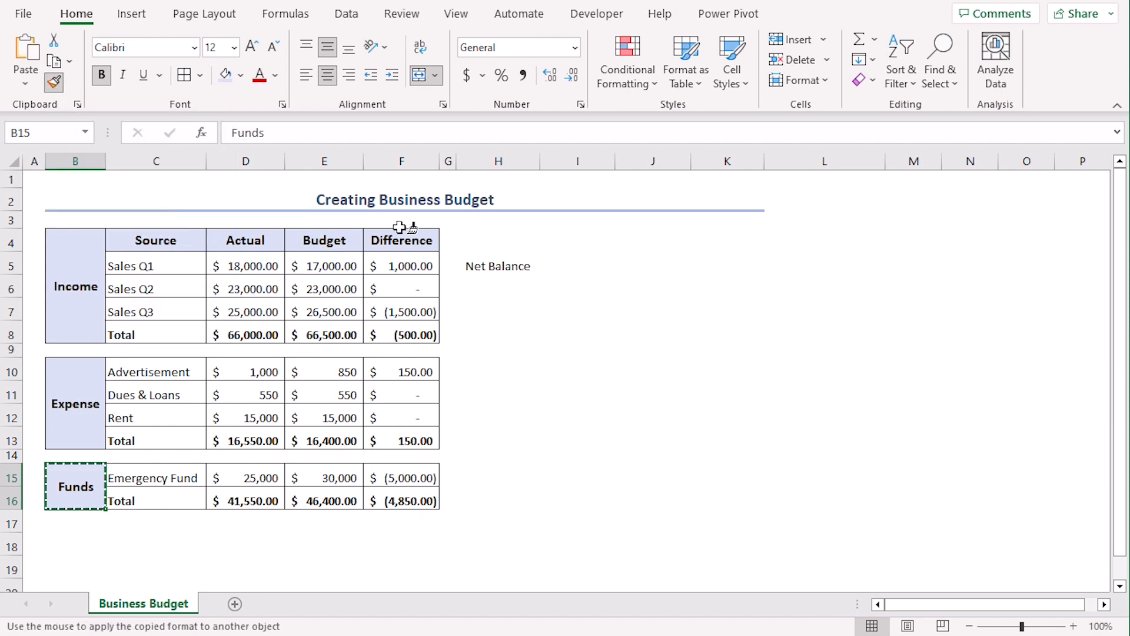
pyautogui.click(498, 266)
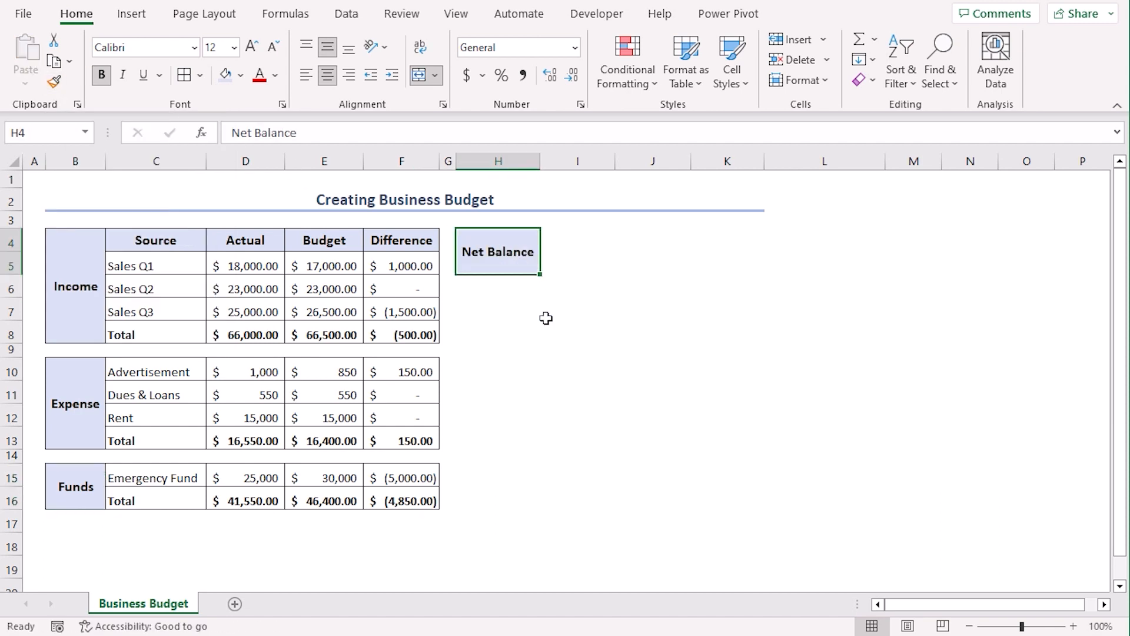
pyautogui.click(497, 395)
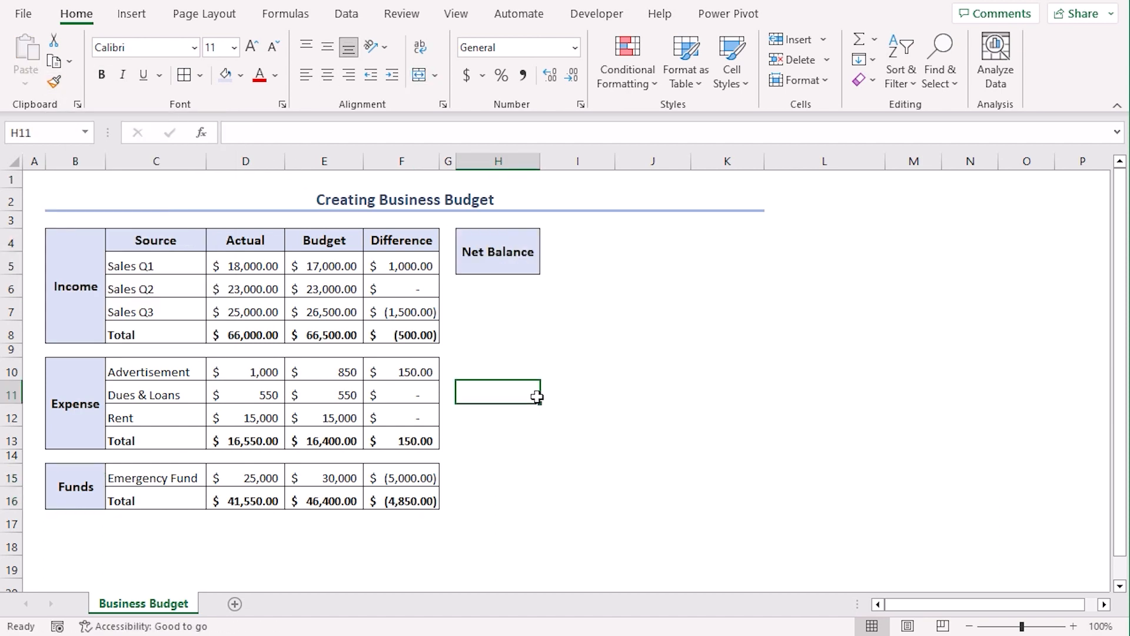
pyautogui.moveTo(229, 240)
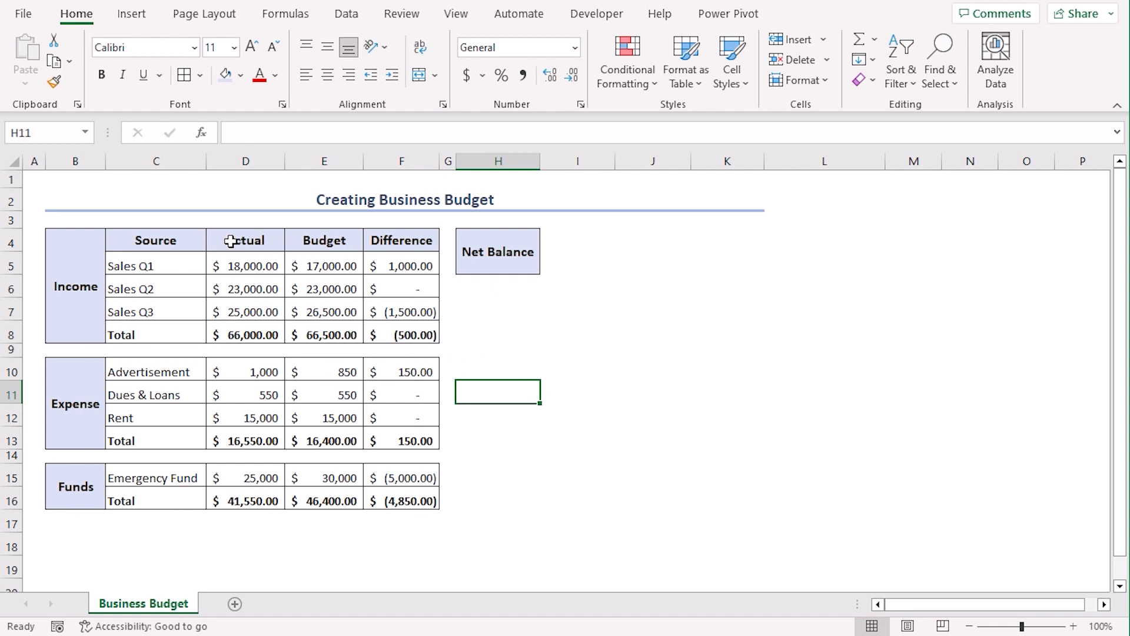
# Copy the Income headers and first row (D4:F5) beside the Net Balance label at I4.
pyautogui.moveTo(245, 240); pyautogui.dragTo(402, 265)
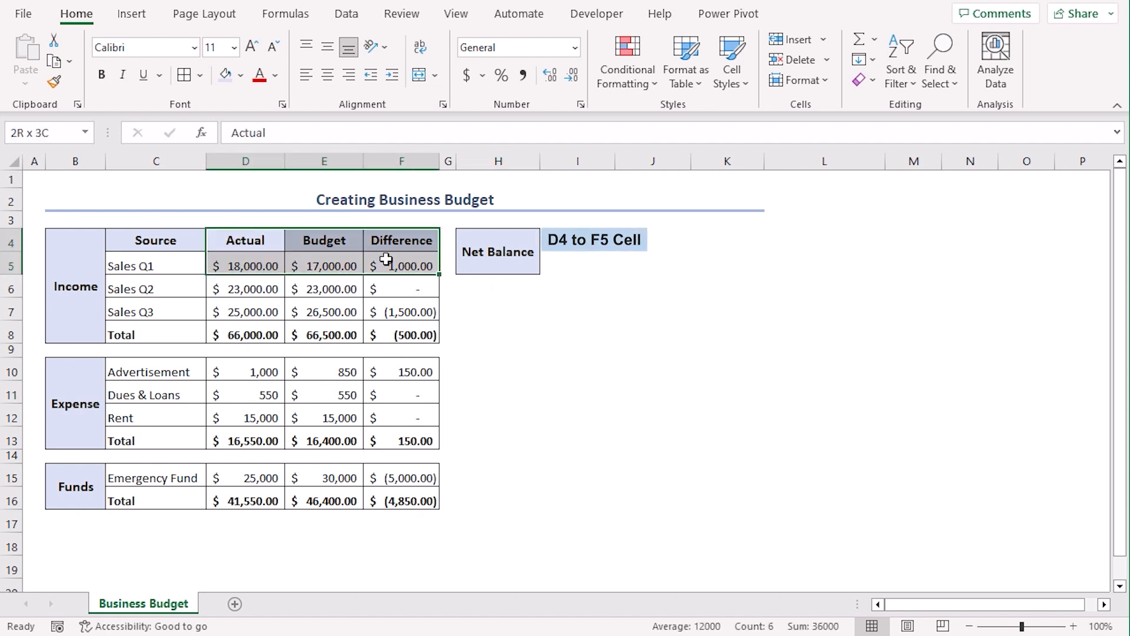
pyautogui.press('Ctrl+C')
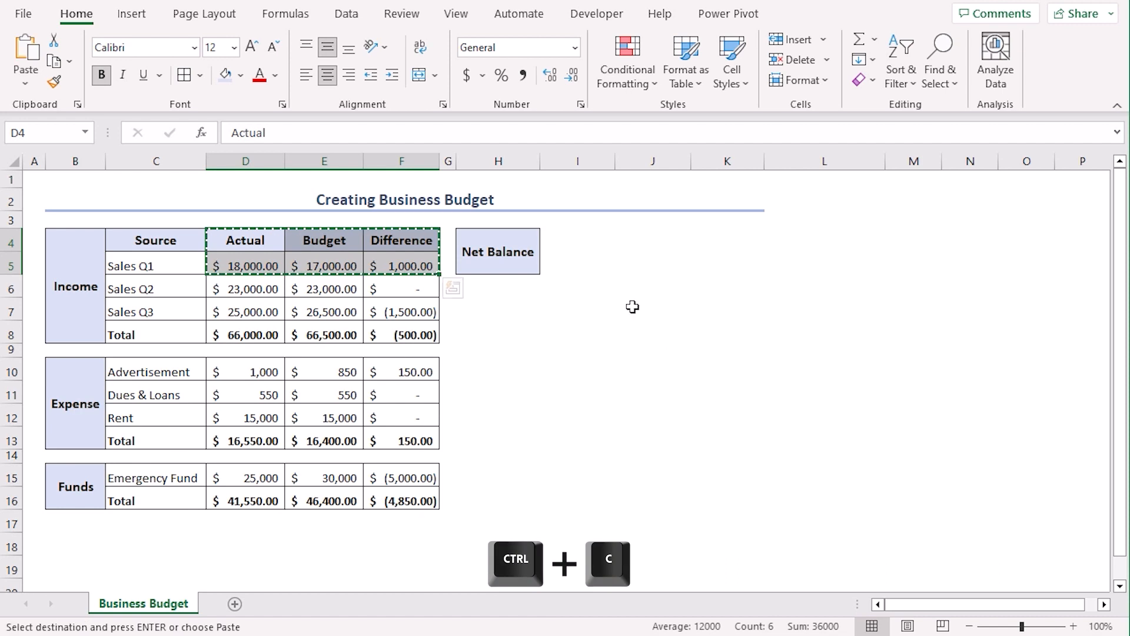
pyautogui.click(577, 250)
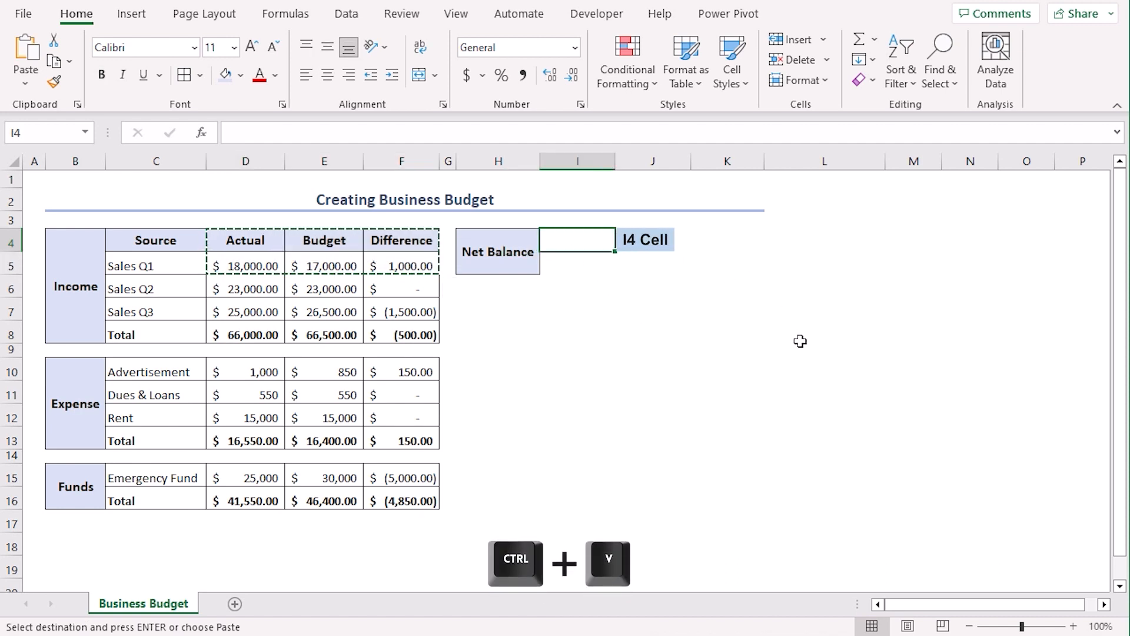
pyautogui.press('ctrl+v')
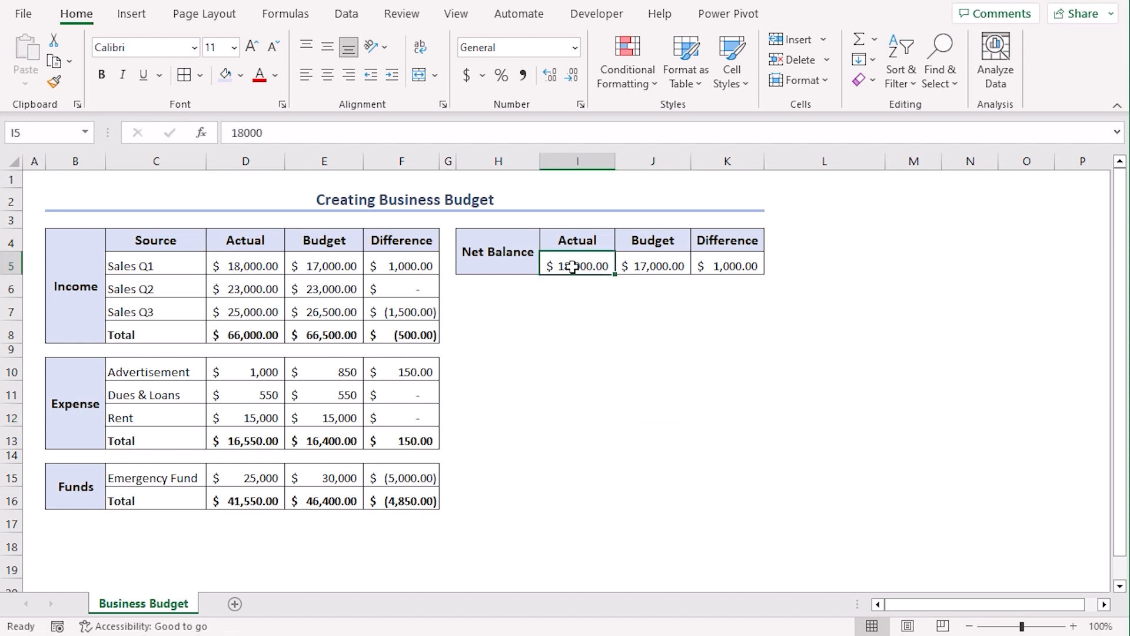
# Clear the pasted Sales Q1 values from I5:K5, leaving an empty bordered row.
pyautogui.moveTo(577, 266); pyautogui.dragTo(728, 265)
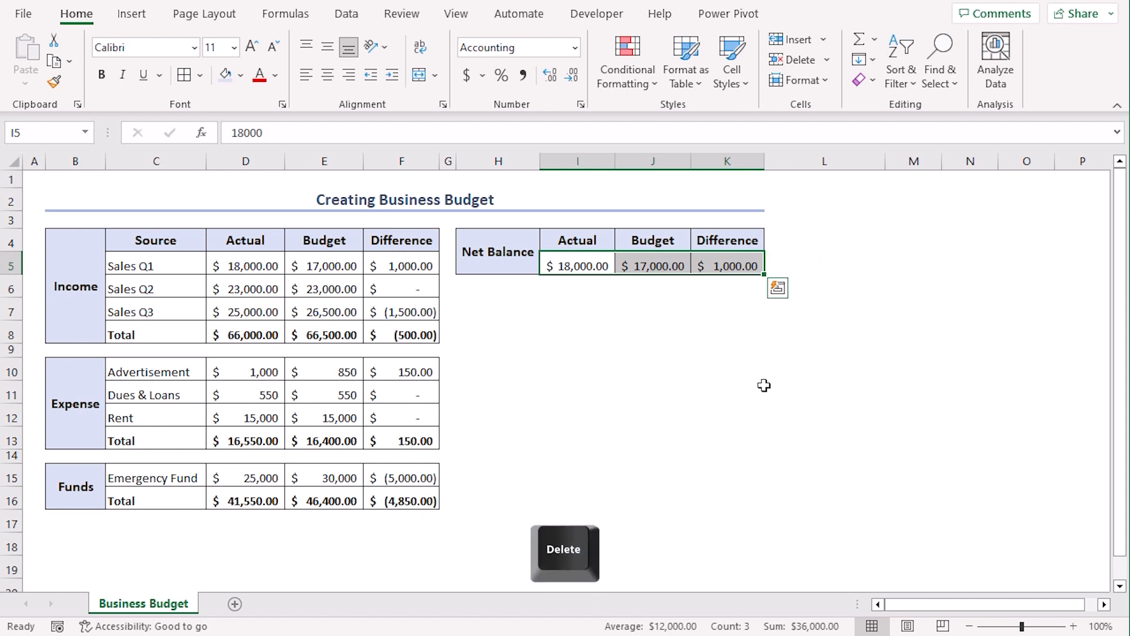
pyautogui.press('Delete')
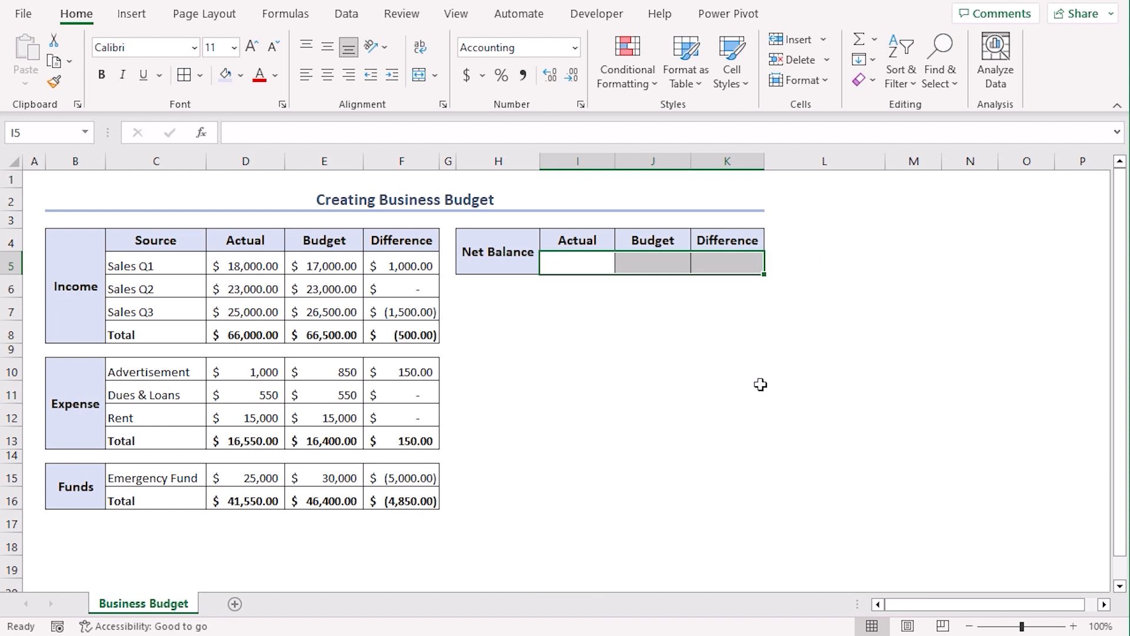
pyautogui.click(576, 390)
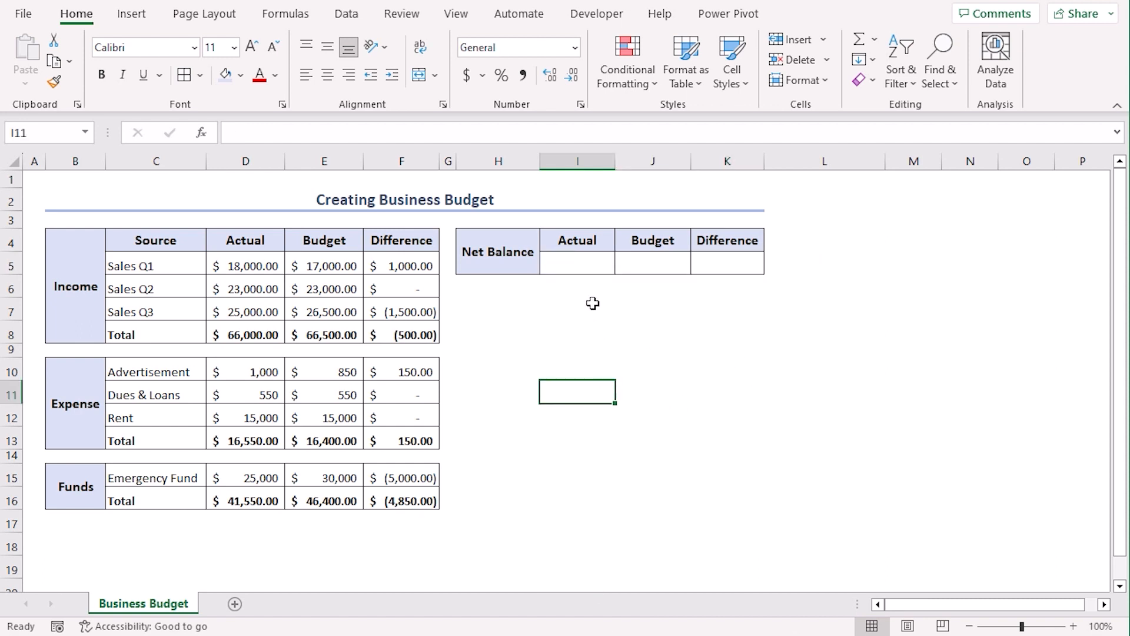
pyautogui.click(577, 262)
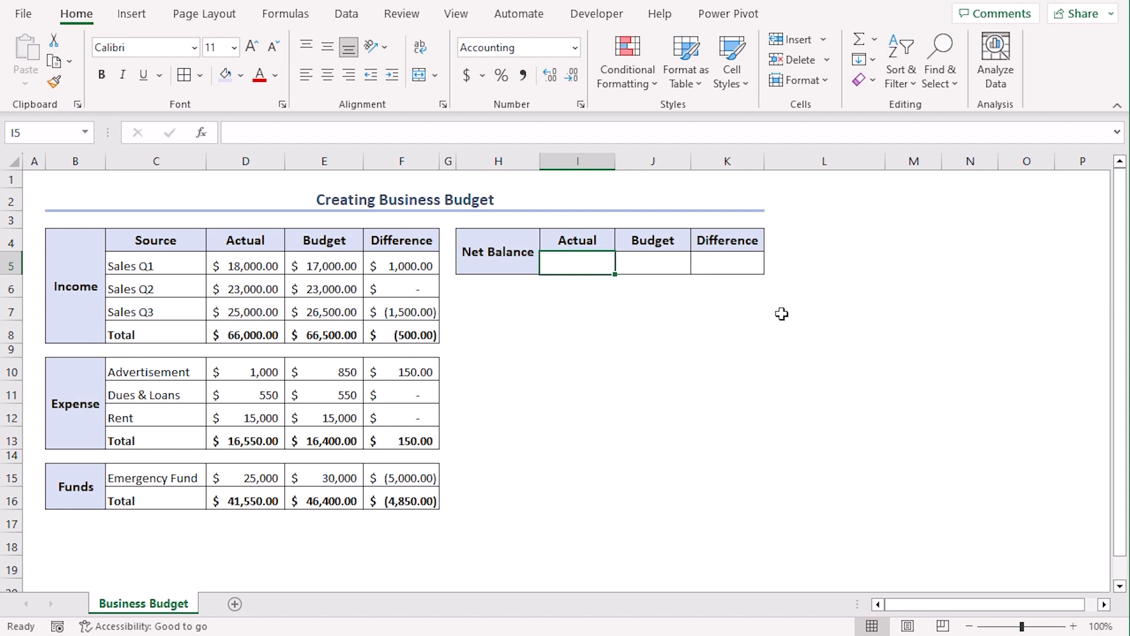
pyautogui.moveTo(625, 282)
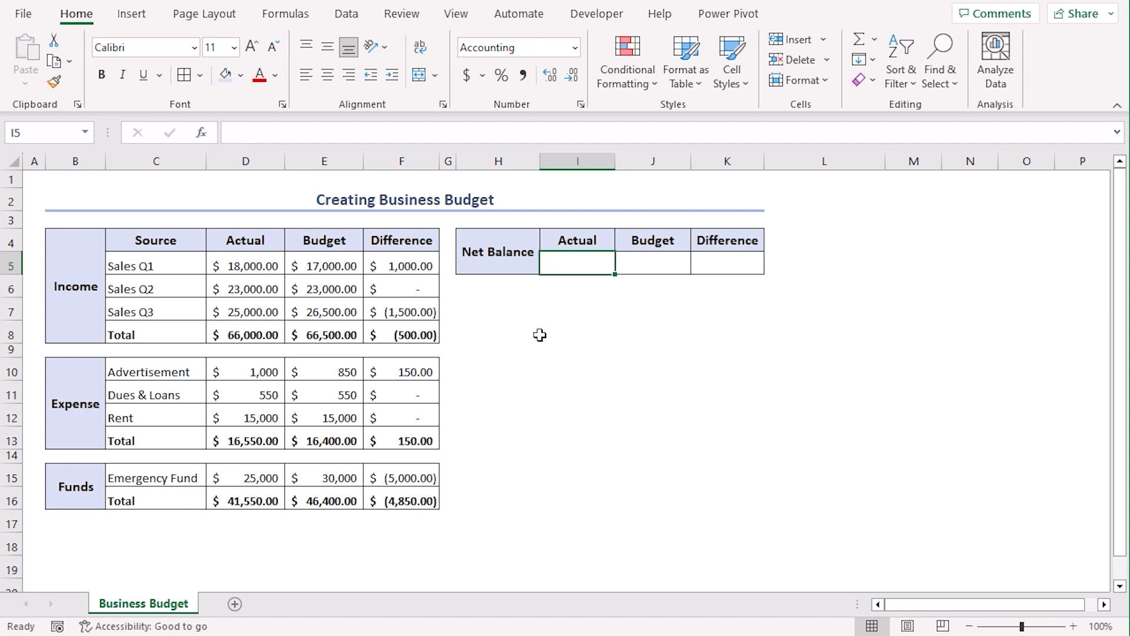
# Enter =D8-D13 in I5 so Actual net balance is income total minus expense total.
pyautogui.write('=')
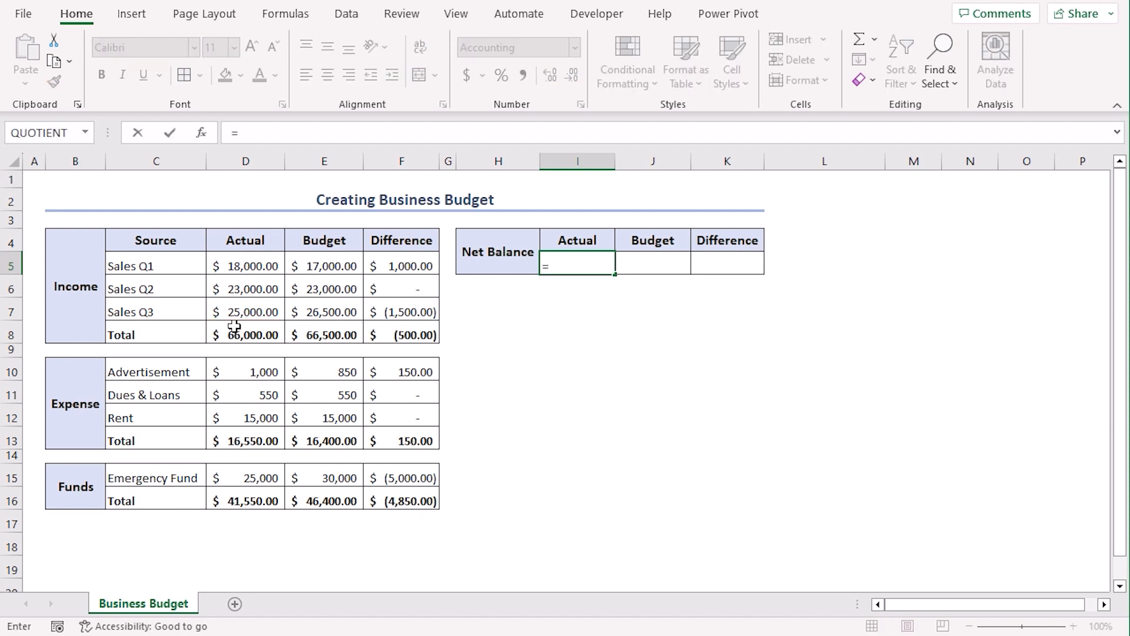
pyautogui.click(246, 335)
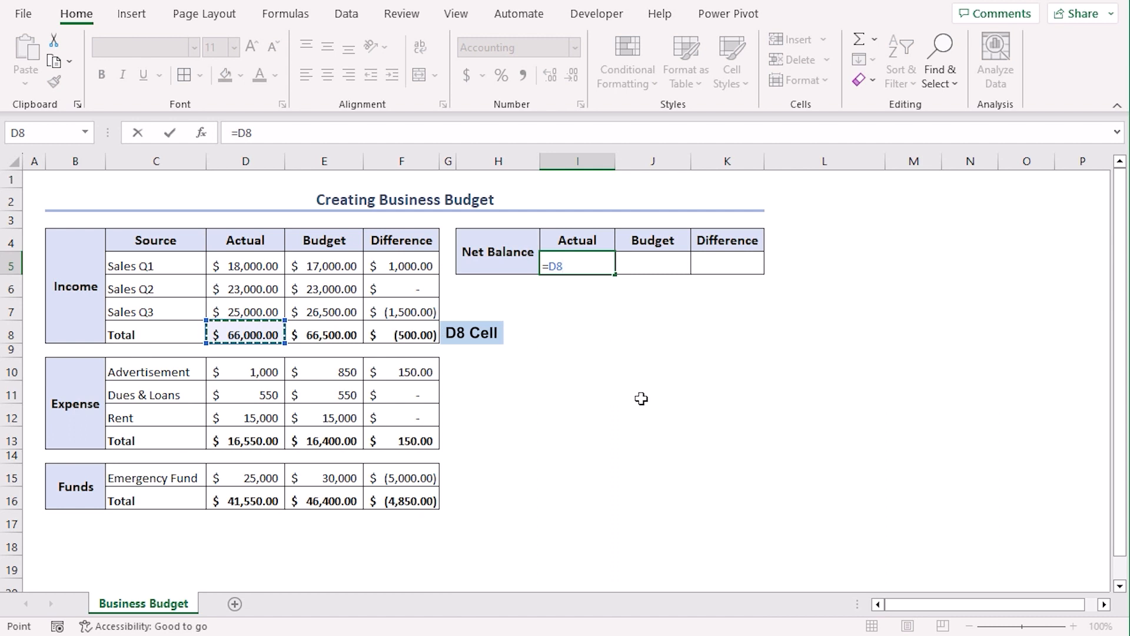
pyautogui.write('-')
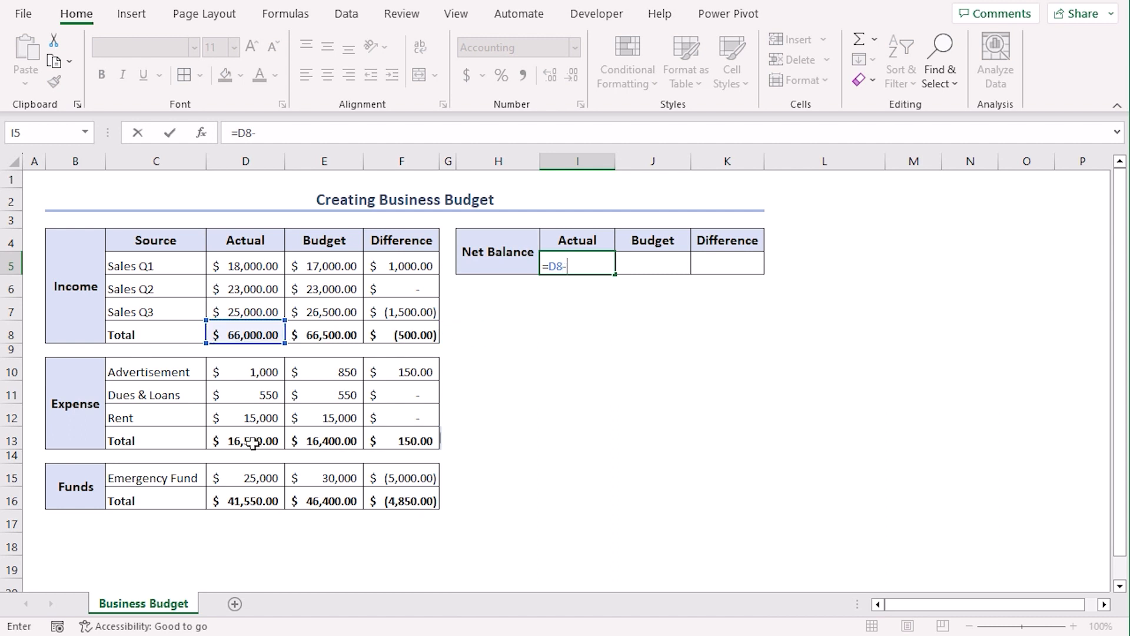
pyautogui.click(245, 441)
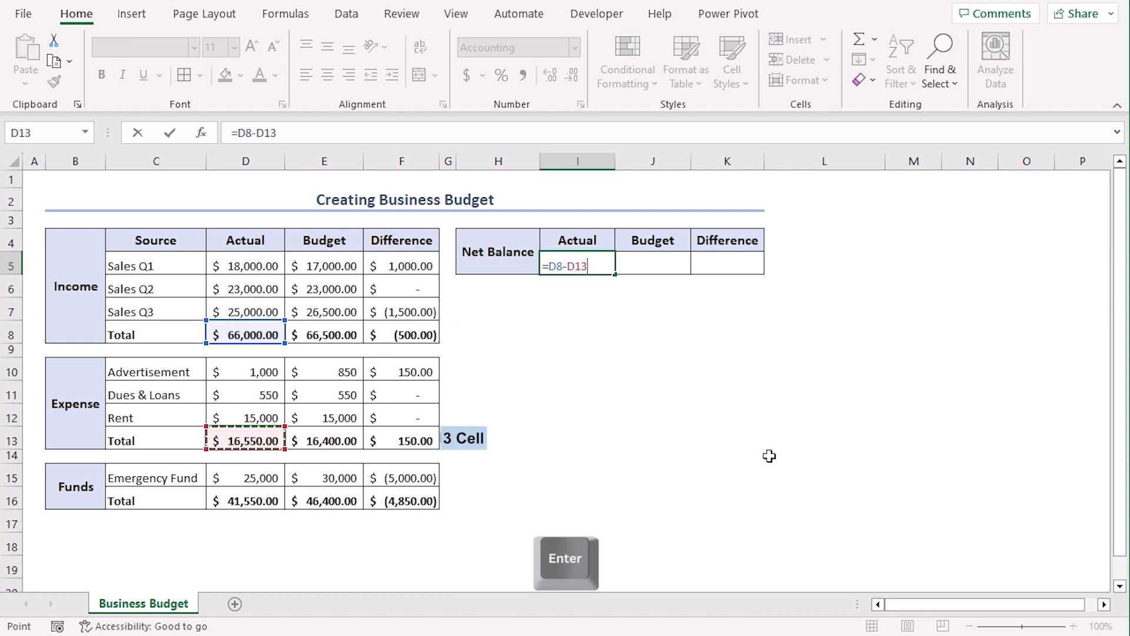
pyautogui.press('Enter')
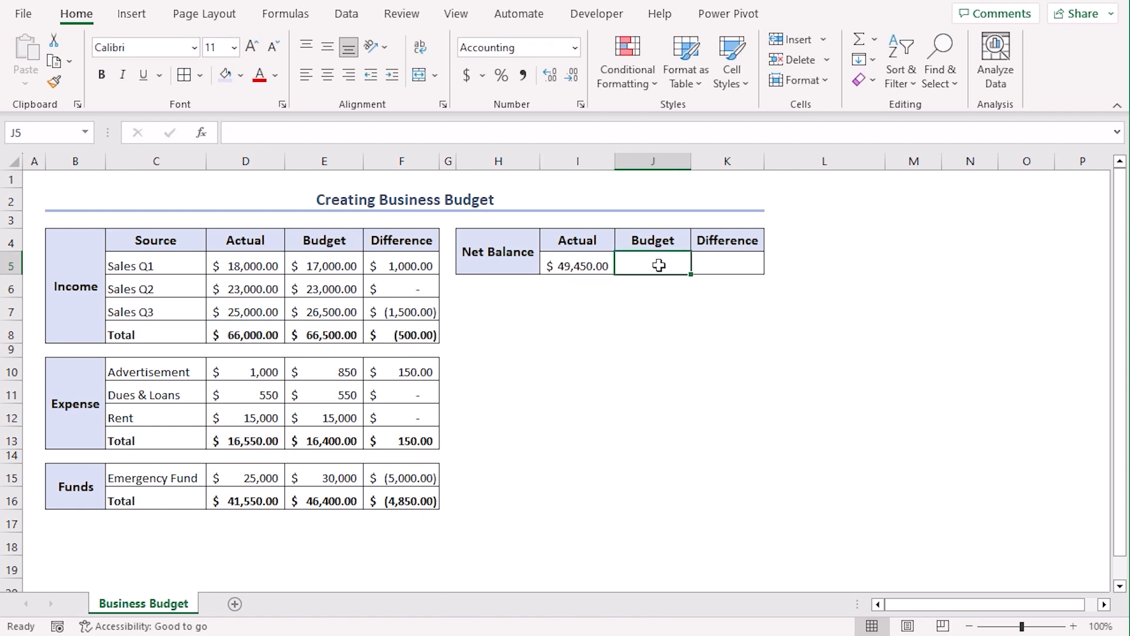
# Fill the formula across to K5, giving $49,450.00, $50,100.00 and $(650.00).
pyautogui.click(577, 265)
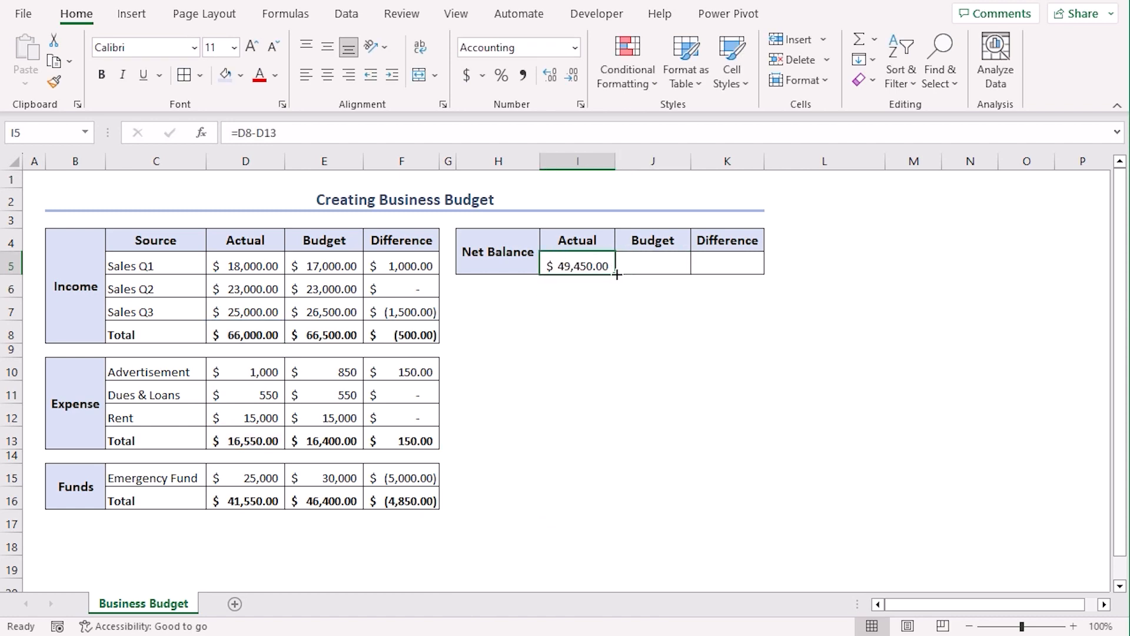
pyautogui.moveTo(617, 266); pyautogui.dragTo(684, 273)
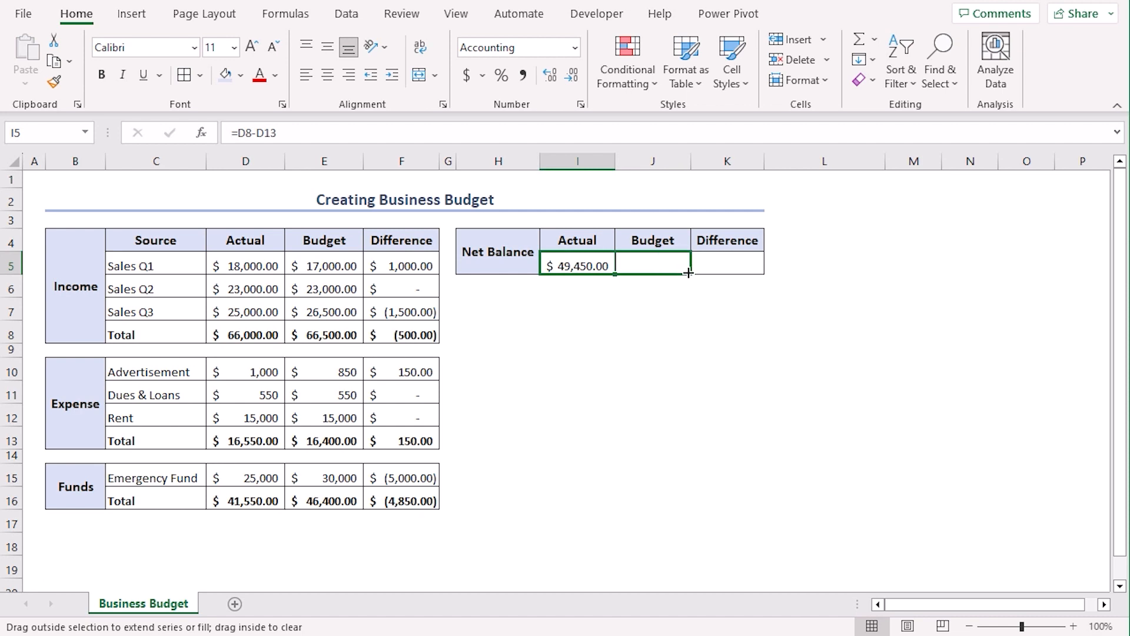
pyautogui.moveTo(688, 273); pyautogui.dragTo(765, 273)
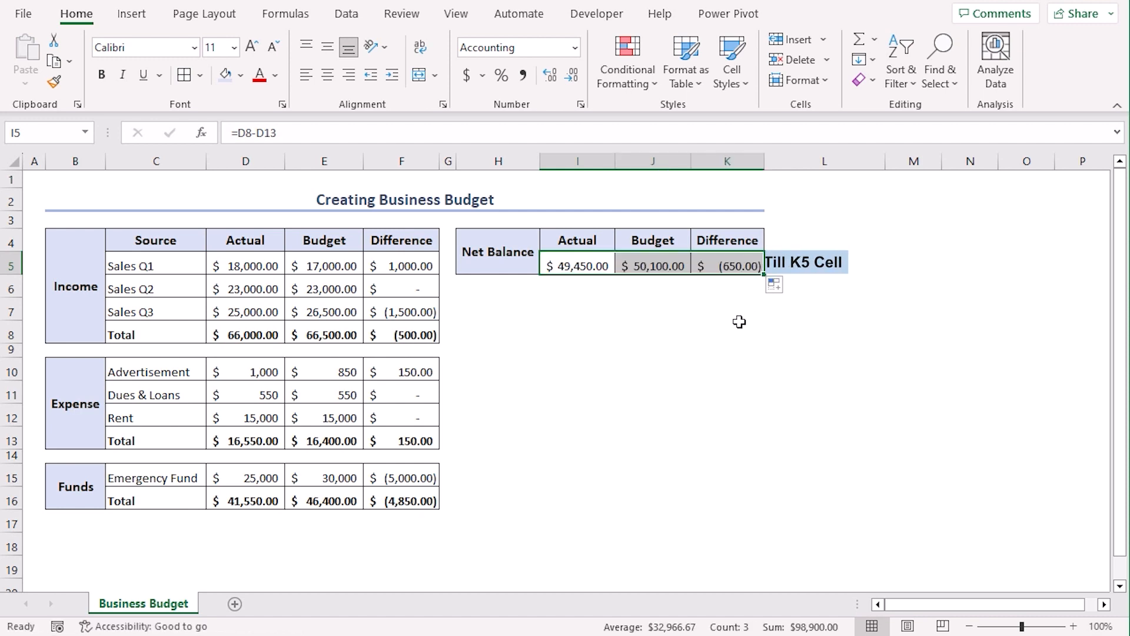
pyautogui.click(727, 328)
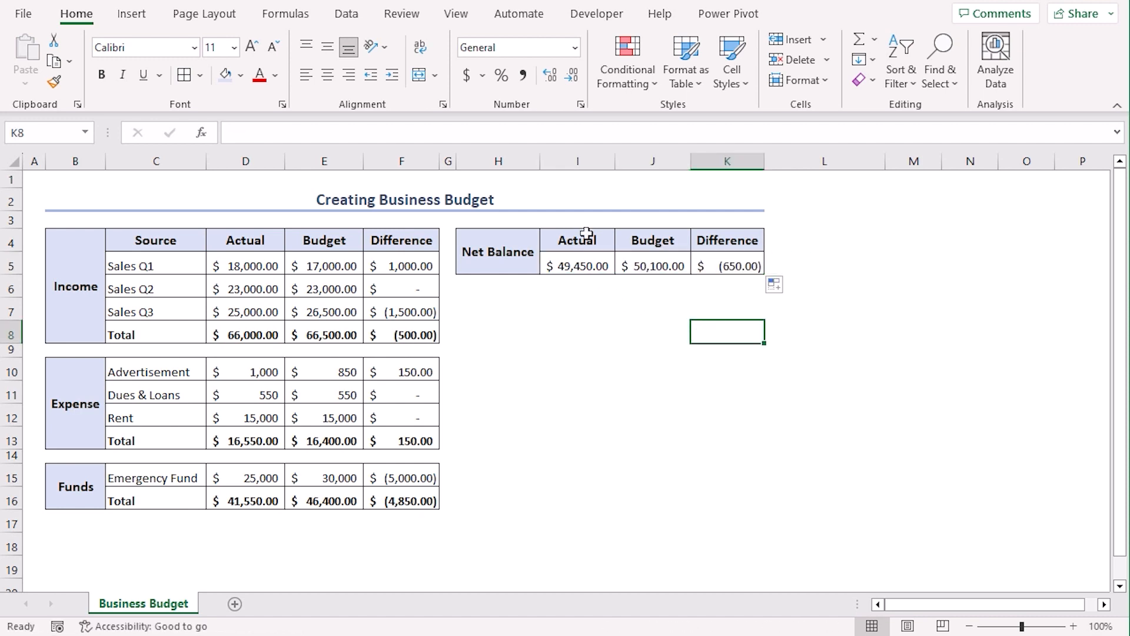